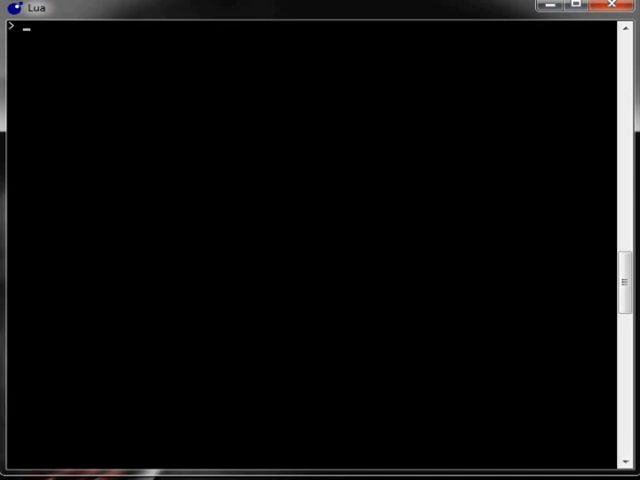
Print the result of 2+2, which shows 4.
type("print (")
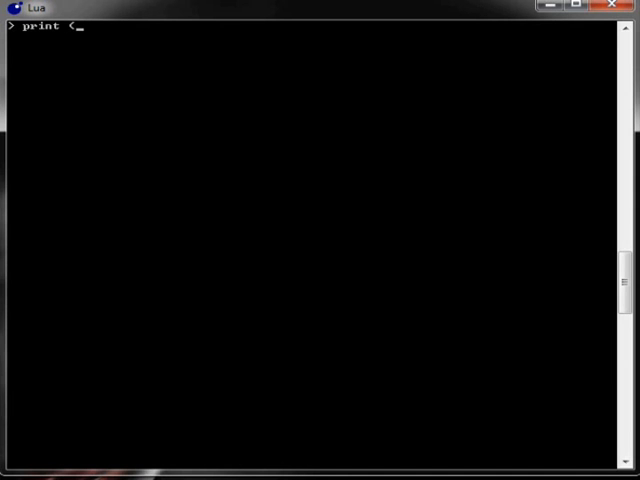
type("2+")
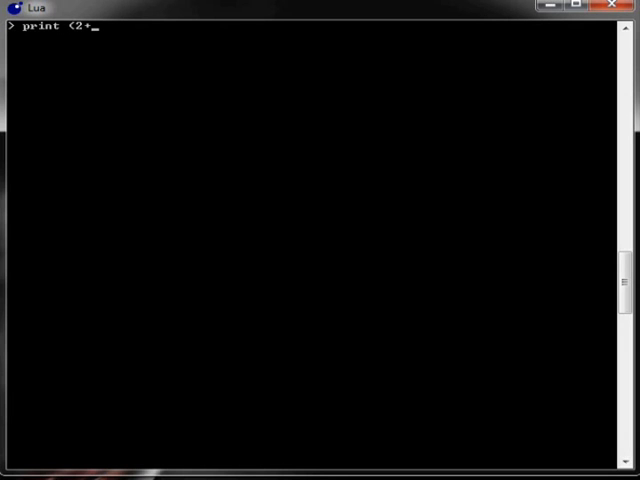
type("2")
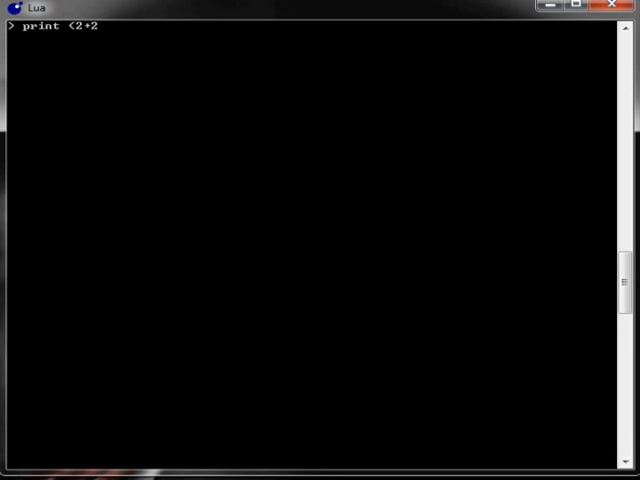
key("Return")
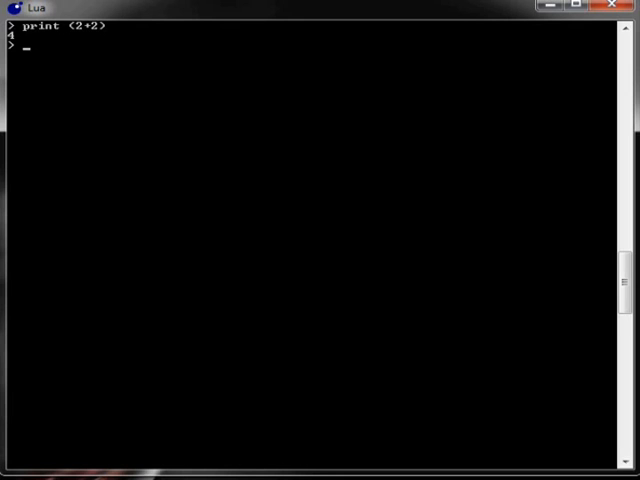
Store 2 in x, print it, then add 9 to x.
type("x = 2")
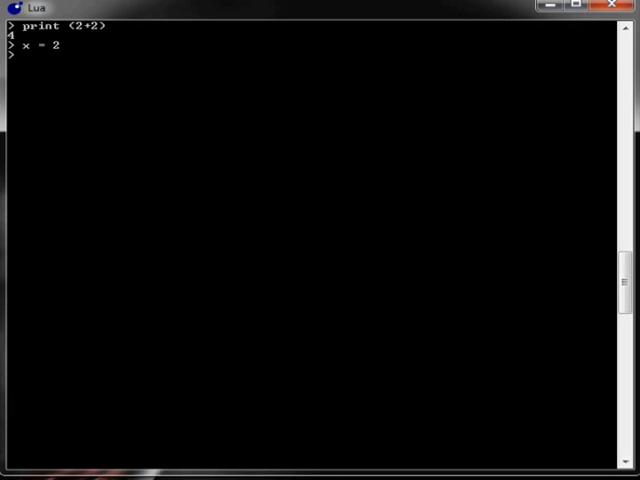
type("print (x")
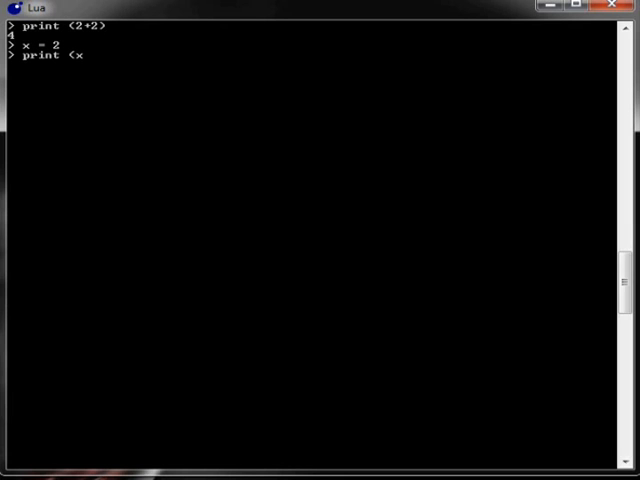
key("Return")
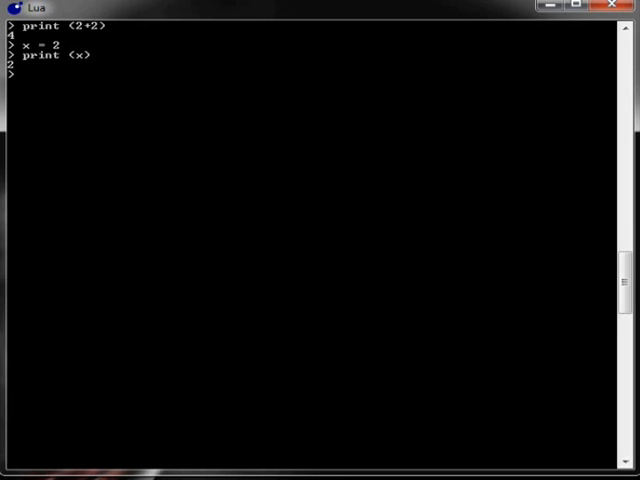
type("x =")
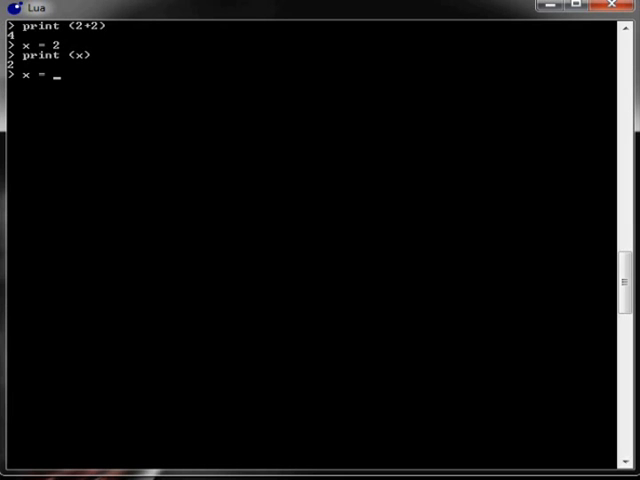
type("x +9")
type("print (x")
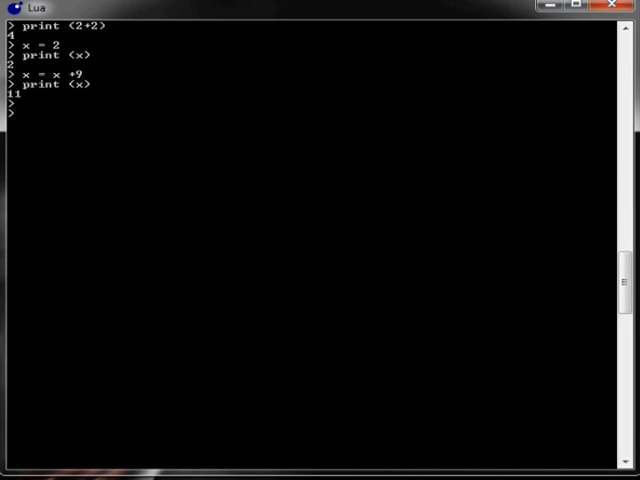
Assign the string "Lua User" to who and print it.
type("who -")
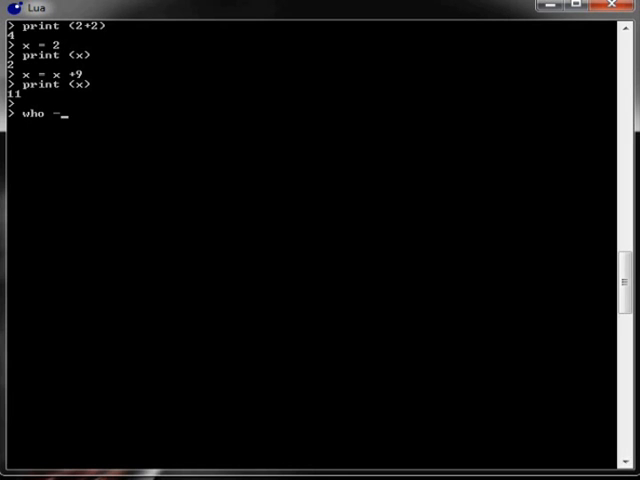
type("= \"")
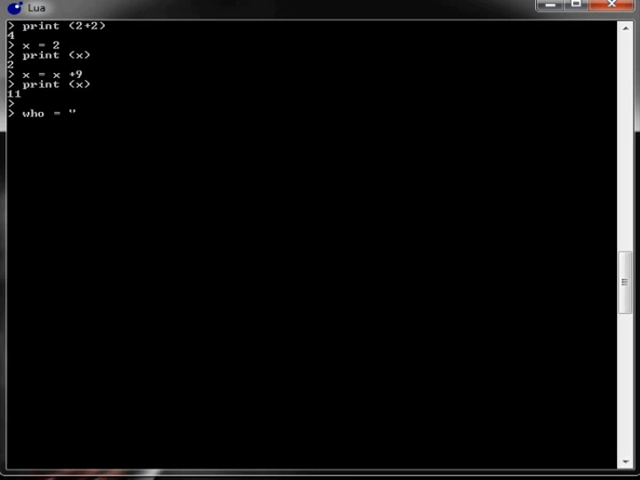
type("Lua User")
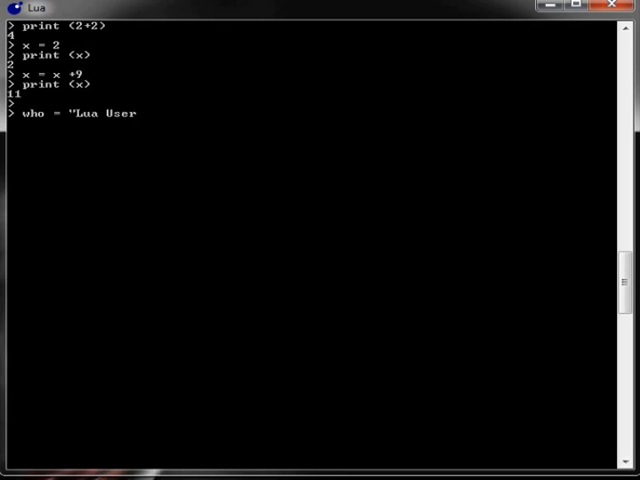
type("\"")
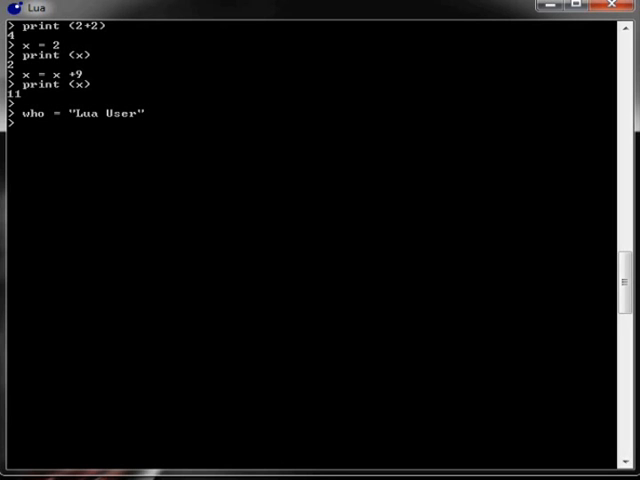
type("print (")
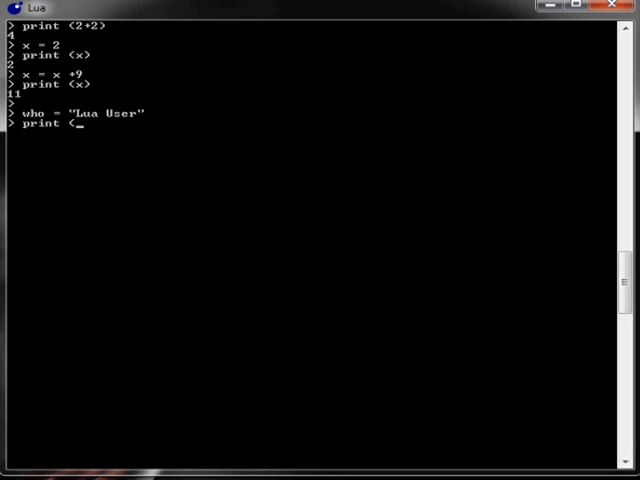
key("Return")
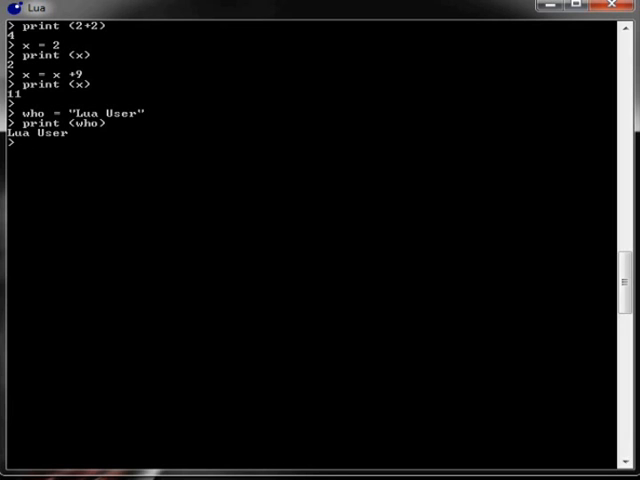
Reassign who to "234" and print the new value, 234.
type("wh")
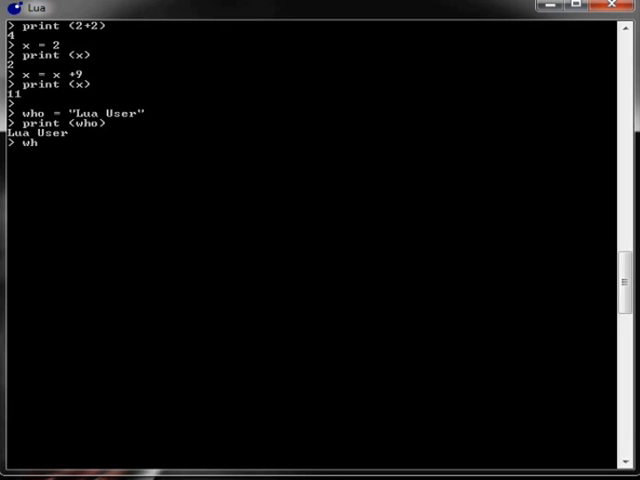
type("o = \"2")
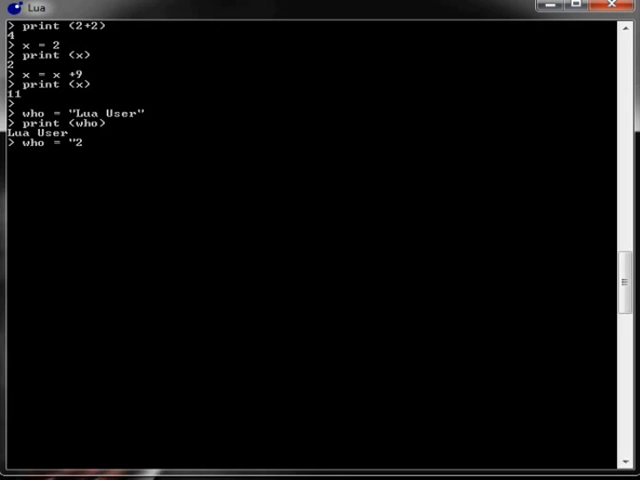
type("34\"")
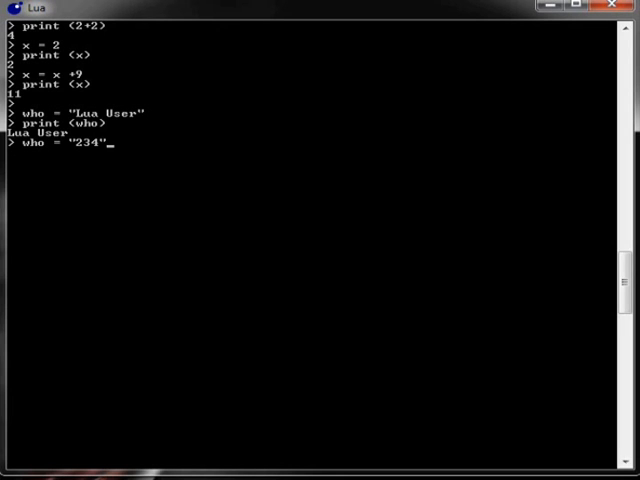
key("Return")
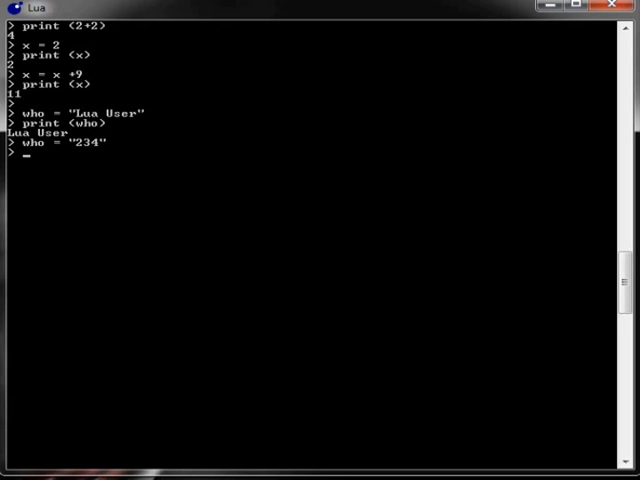
type("print")
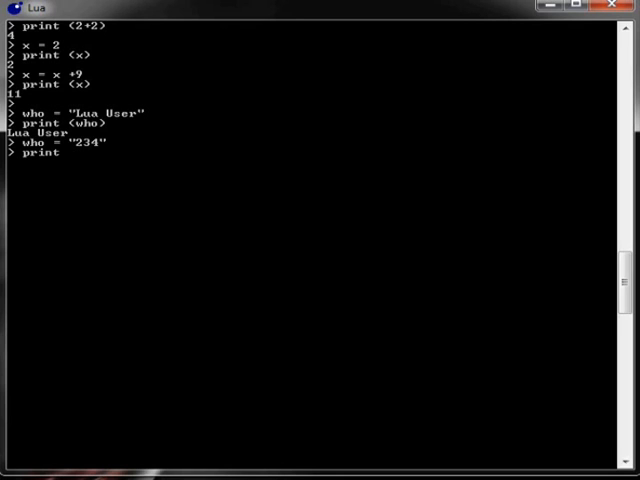
type("(")
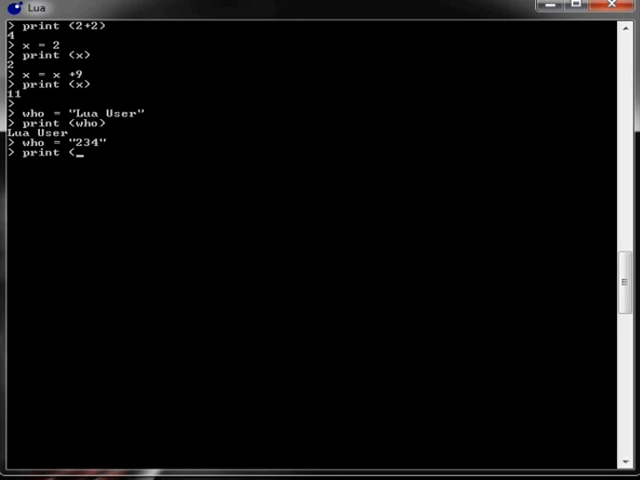
key("Return")
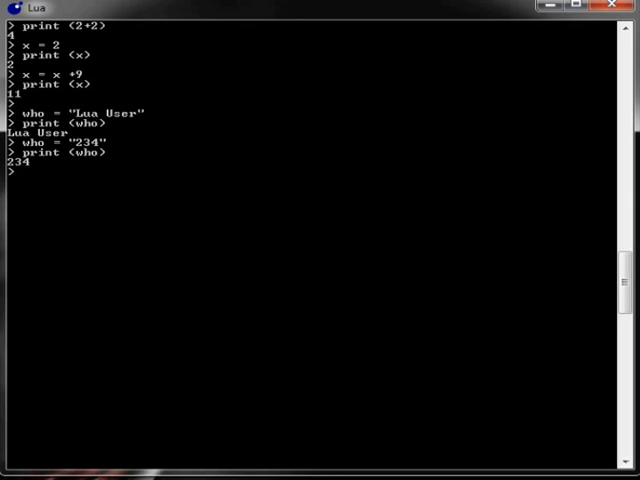
Print "hello" concatenated with who using .., outputting hello234.
type("prin")
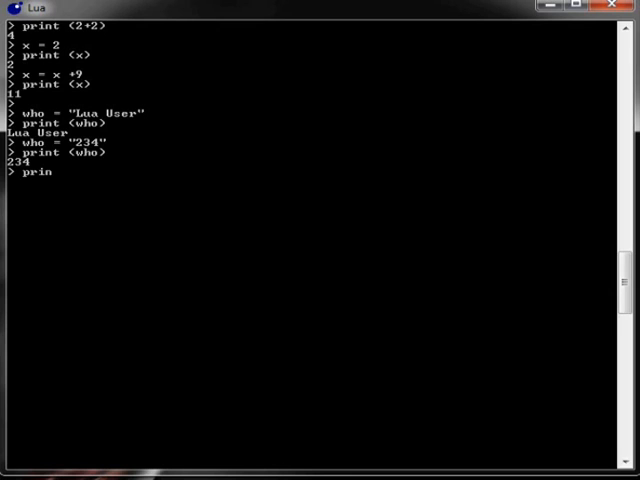
type("t (\"")
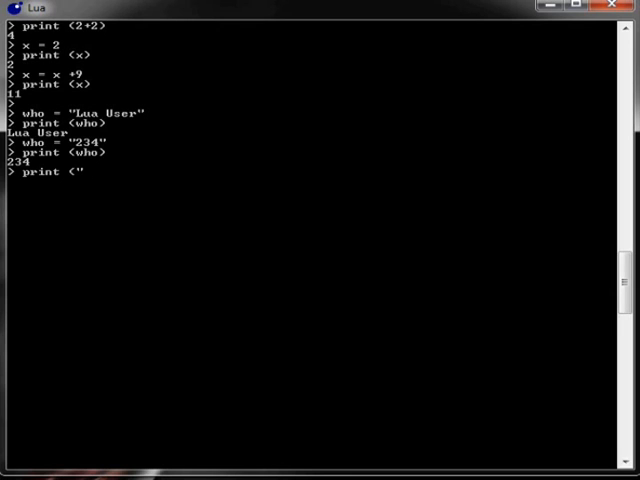
type("hello\".. who")
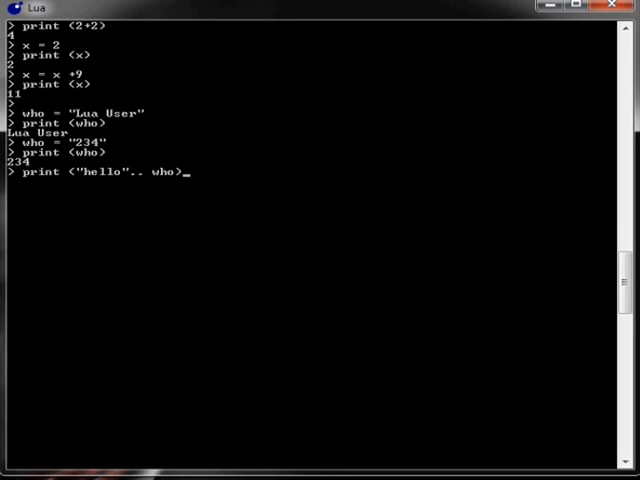
key("Return")
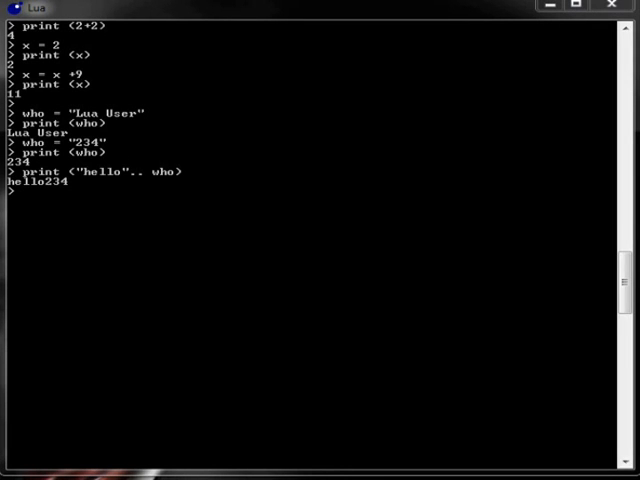
Set x to true and print not true, which gives false.
type("x = true")
type("pr")
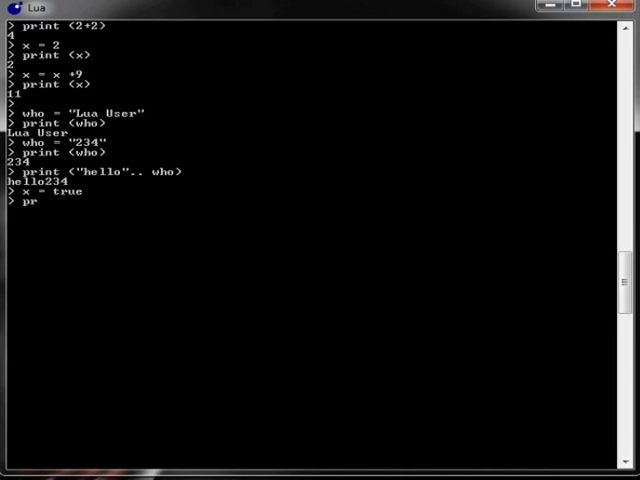
type("int (x")
key("Return")
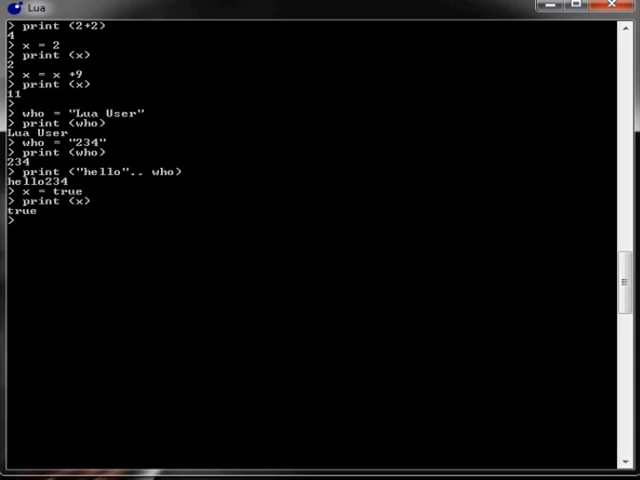
type("print (not true")
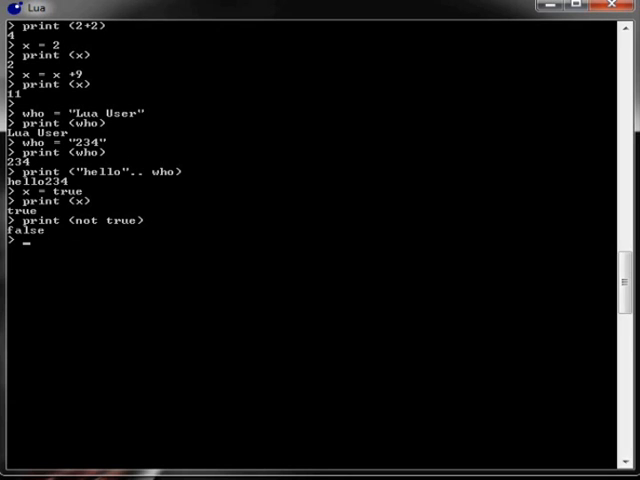
type("==")
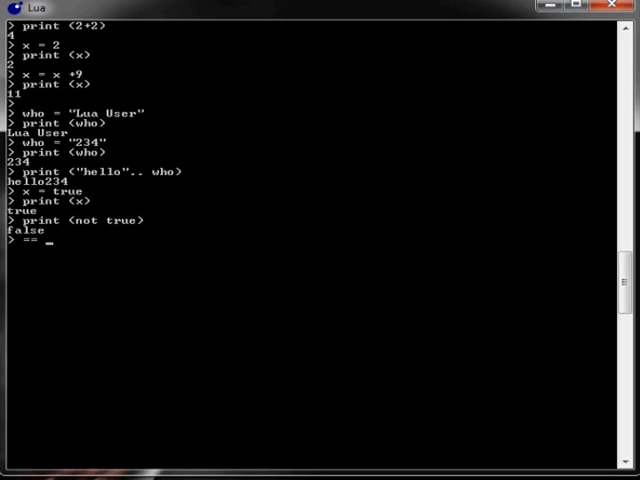
type("~")
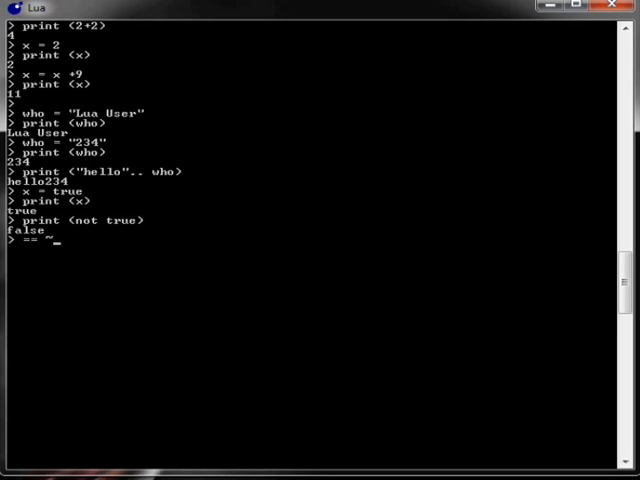
Print 1 == 0 (false) and 1 ~= 0 (true).
type("print (")
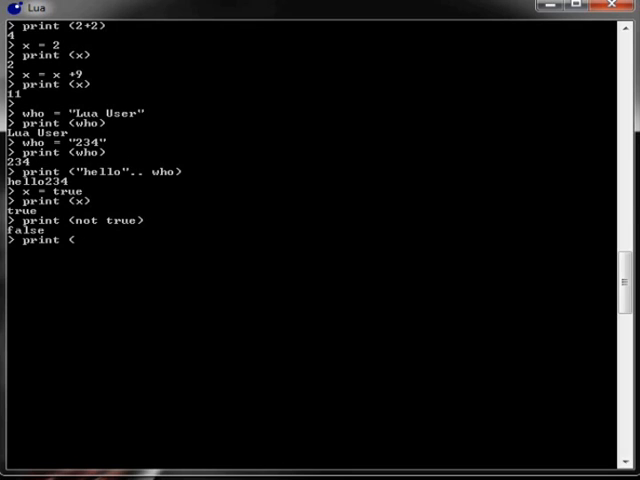
type("1 ==")
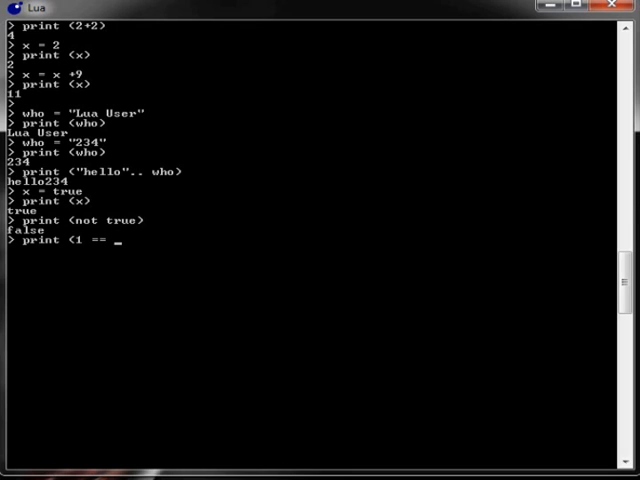
key("Return")
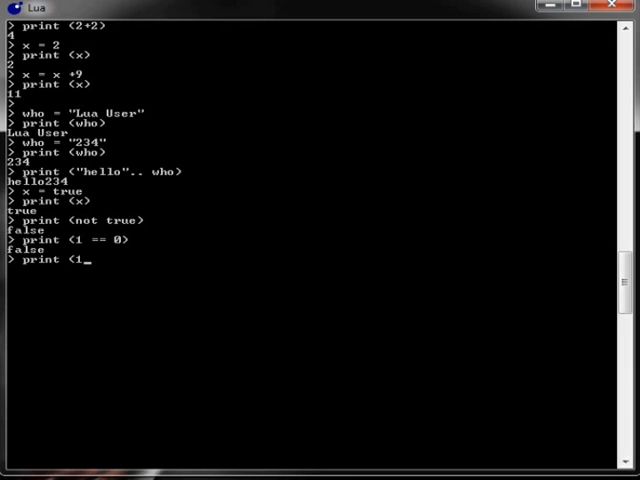
type("~")
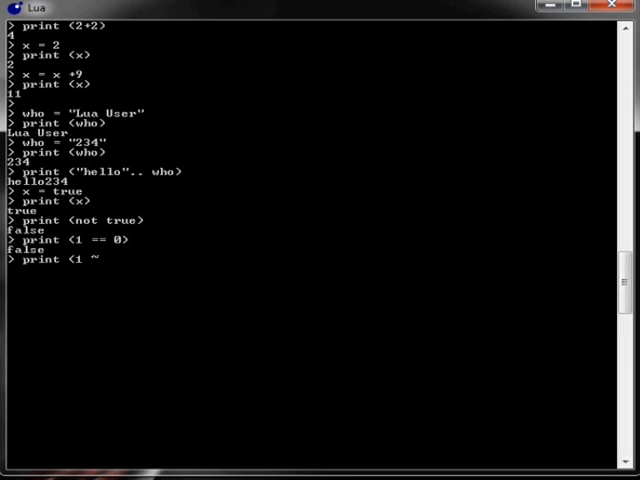
type("= 0)")
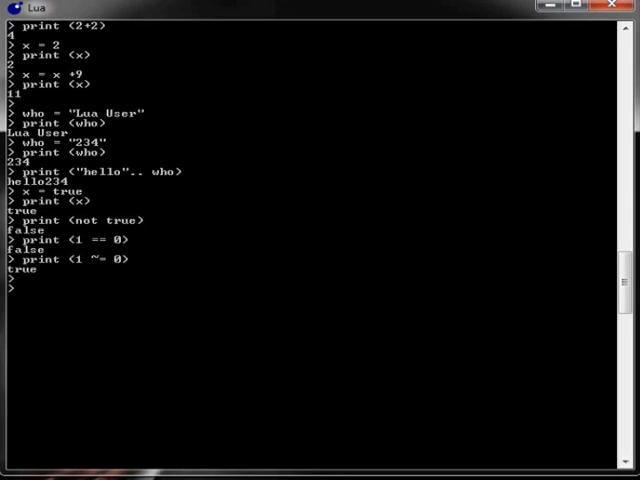
Assign {} to x and print it, showing table: 004FE990.
type("x")
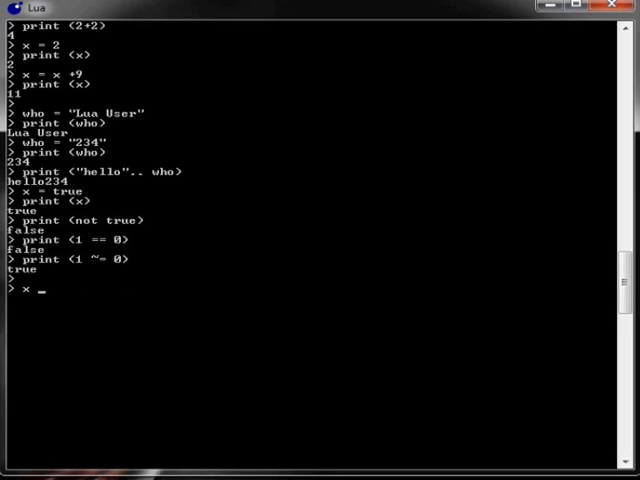
type("= {}")
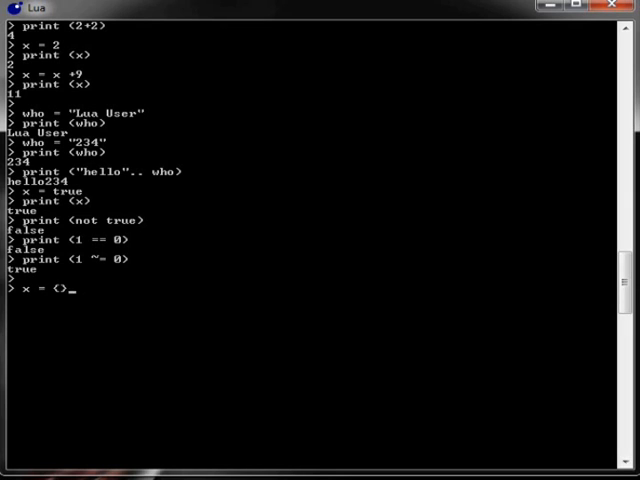
key("Return")
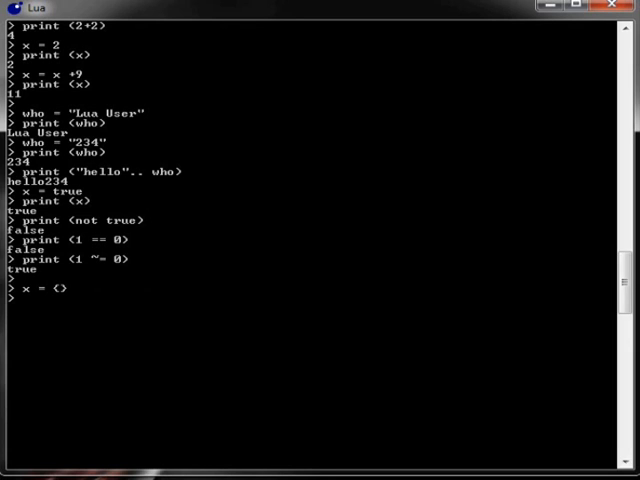
type("print (")
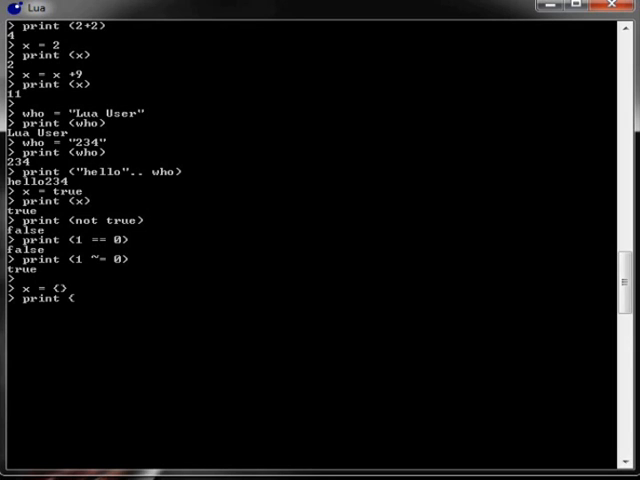
key("Return")
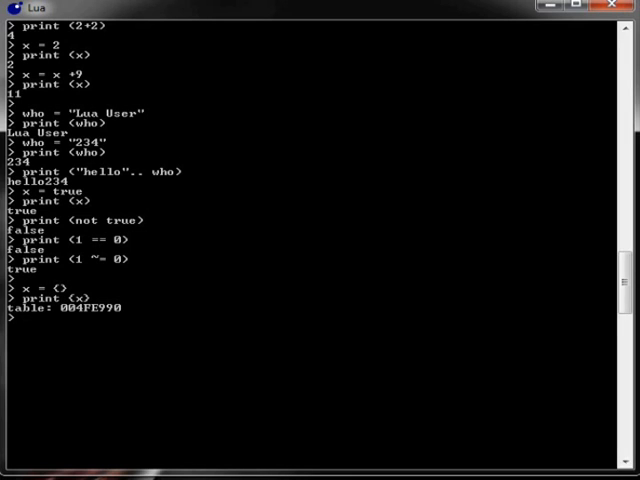
type("x =")
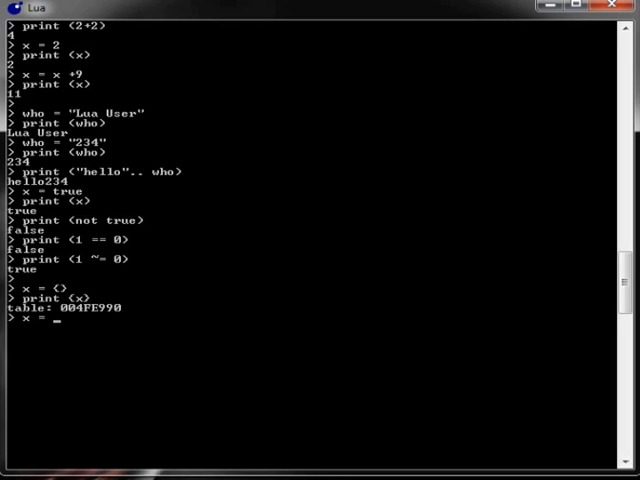
Assign x the table { value = 123, text = "hello" }.
type("{ value")
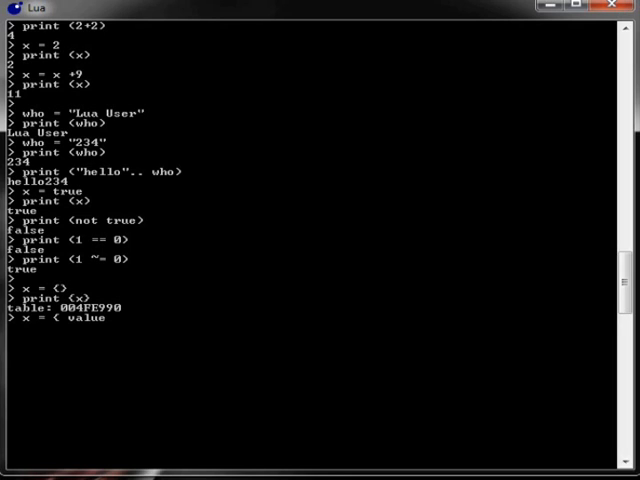
type("= 123")
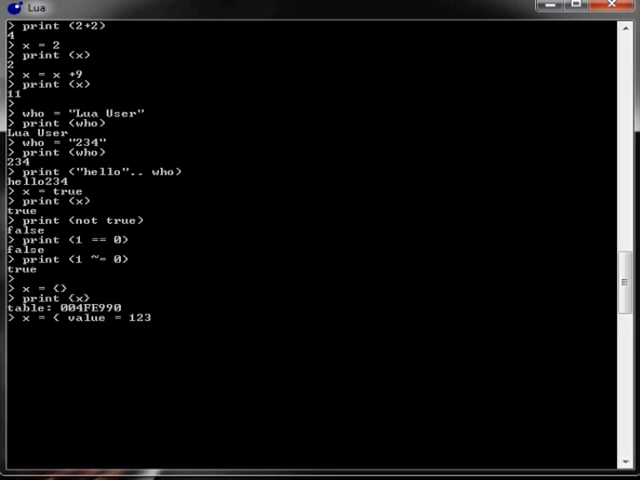
type(", text = \"hell")
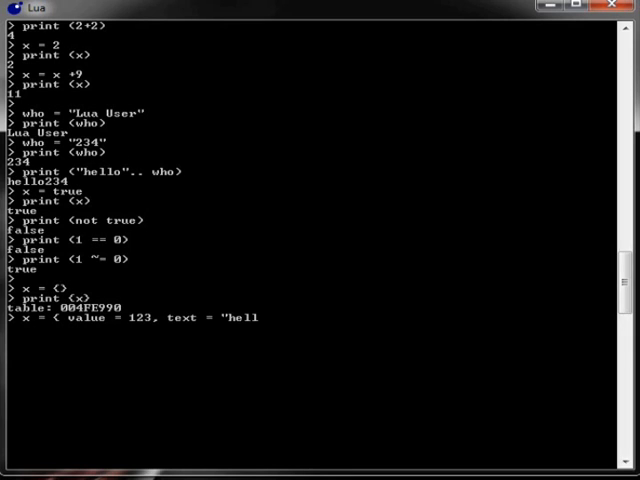
type("o\")")
type("print (")
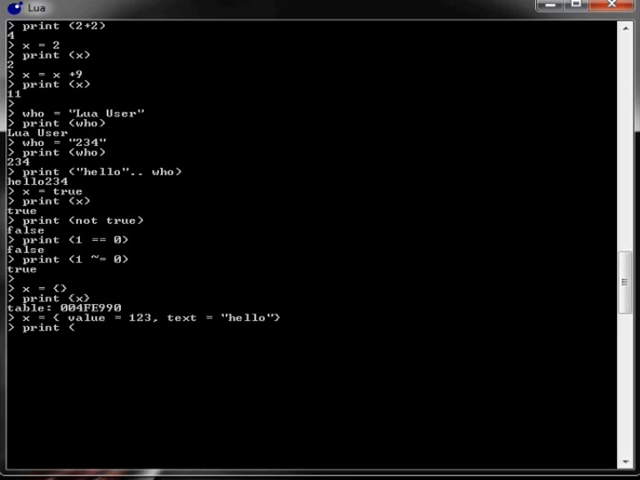
Print x.value (123) and x.text (hello).
type("x.")
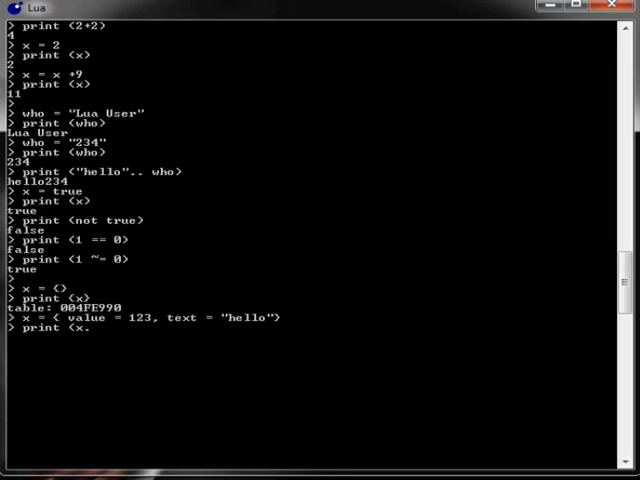
type("v")
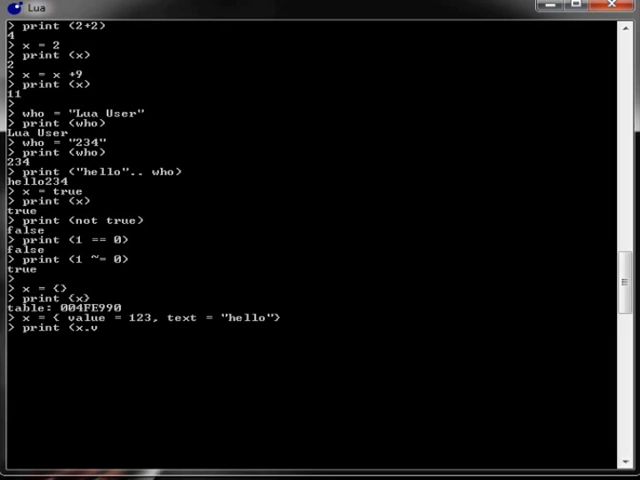
type("alue)")
type("print")
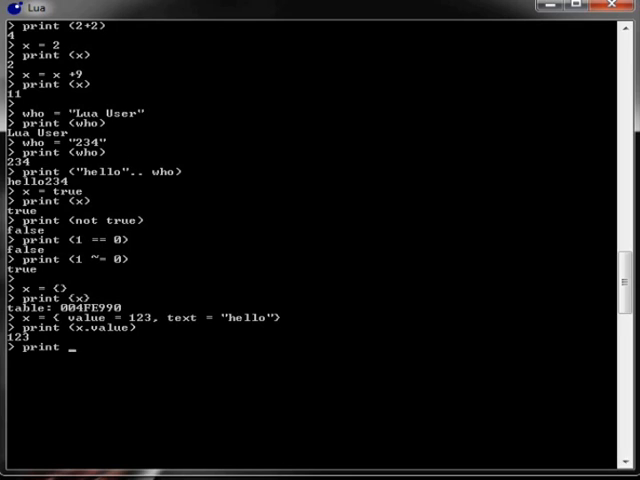
type("(x.tex")
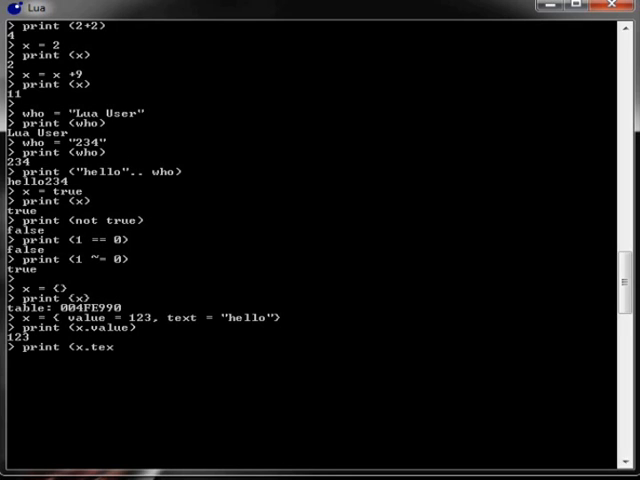
key("Return")
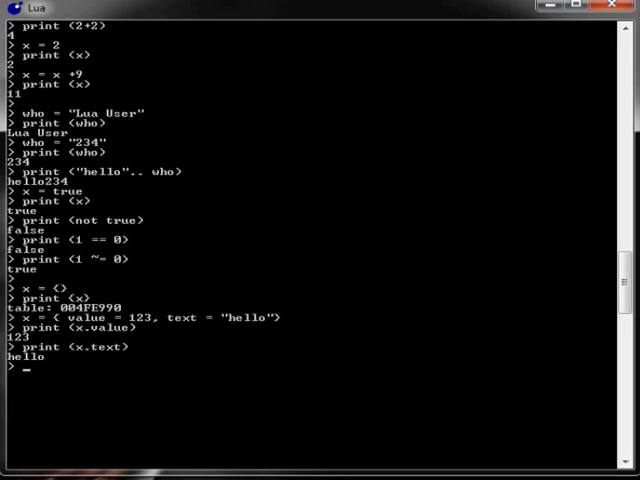
Begin table y with entry numb = { name = "pi", value = 3.14 }.
type("y \"")
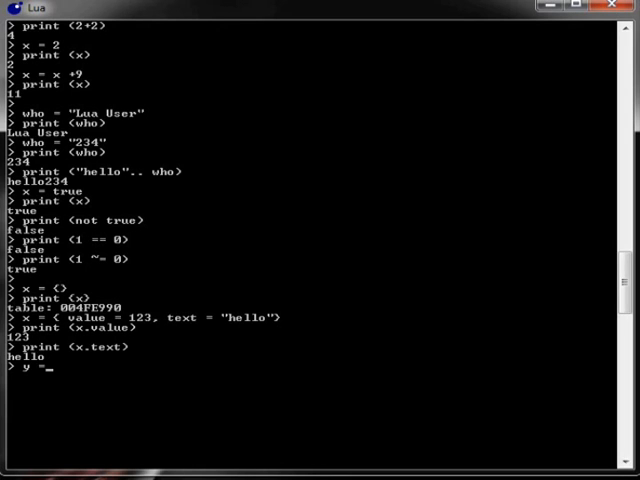
type("{")
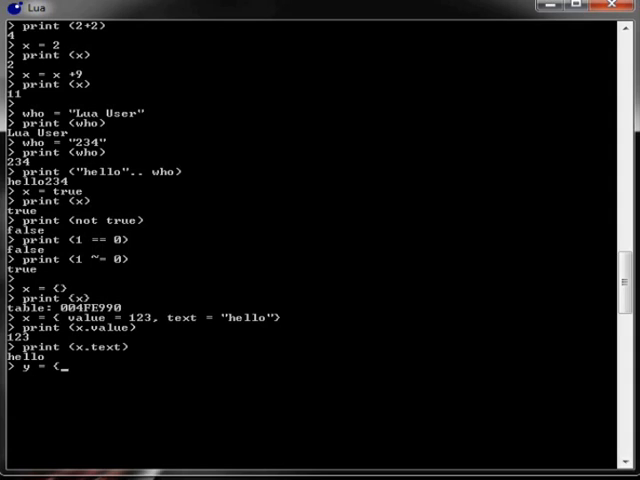
type("numb")
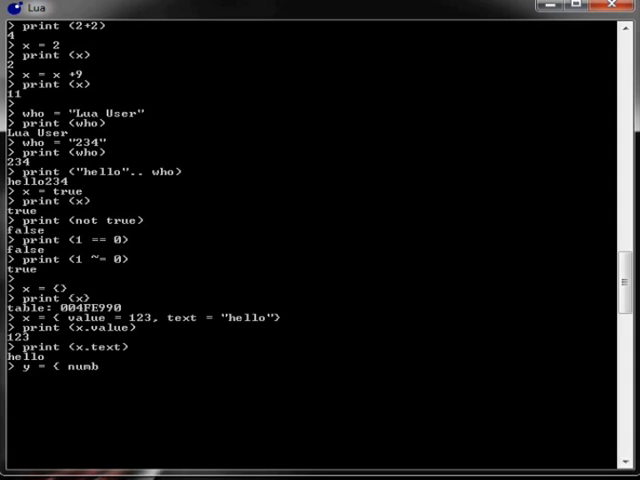
type("=")
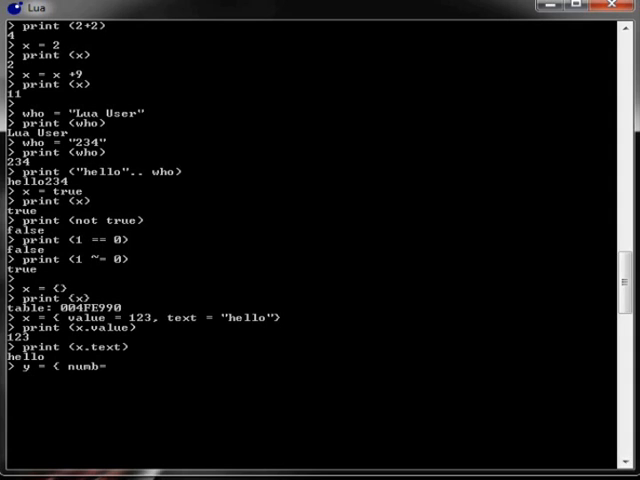
type("(")
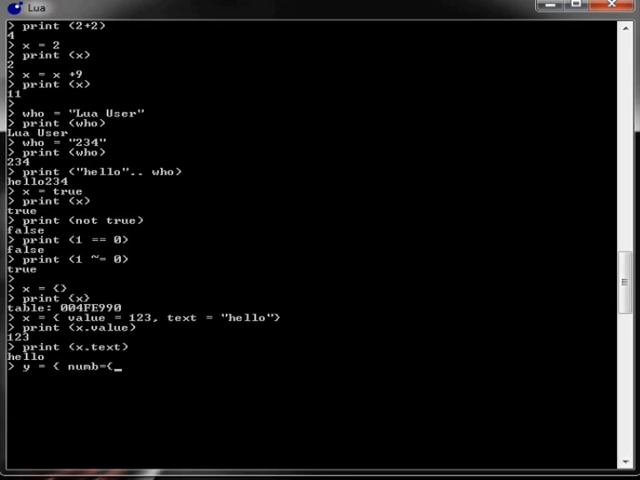
type("name")
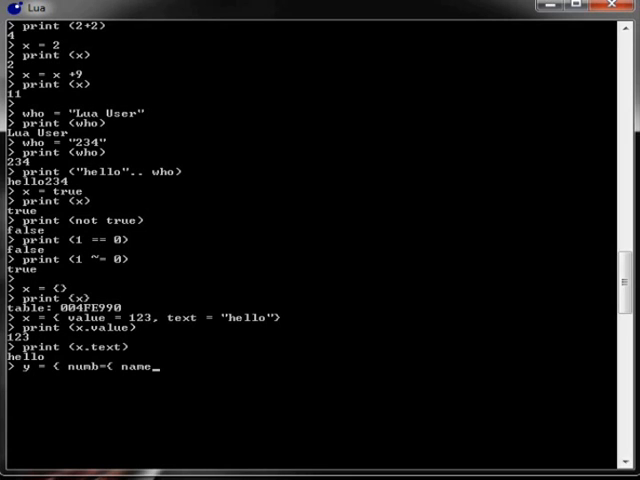
type("=")
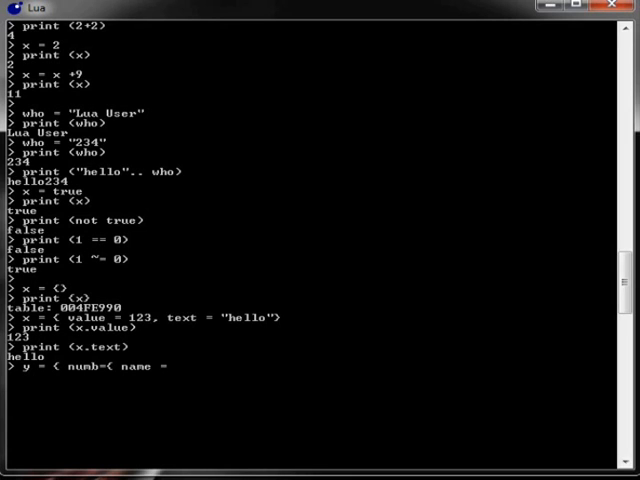
type("\"pi\", value=")
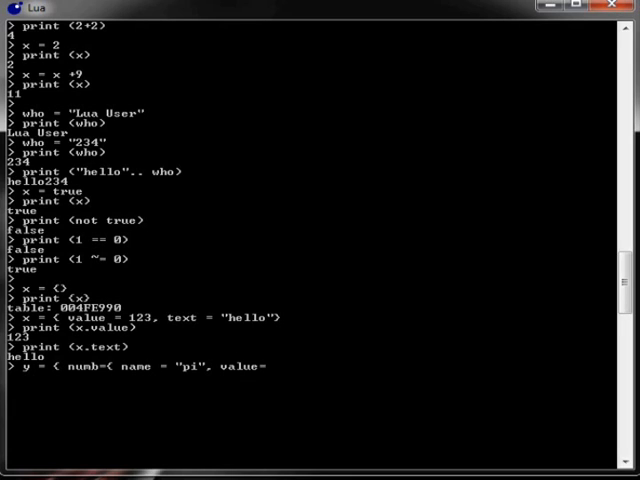
type("2")
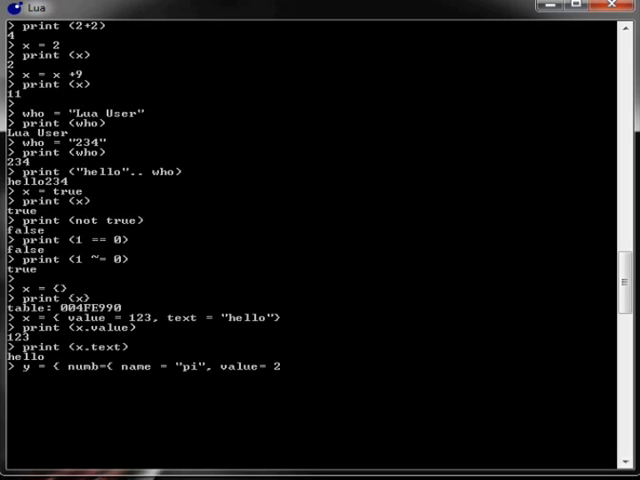
type("3.14")
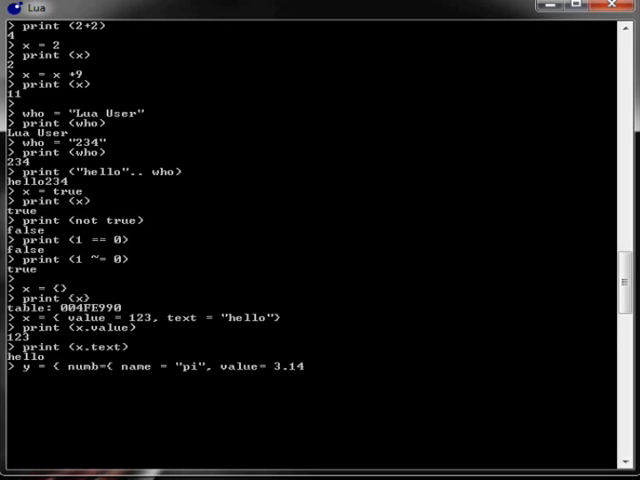
type("}")
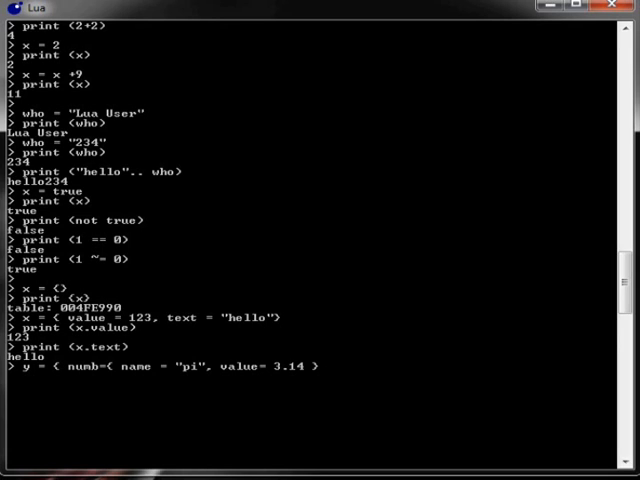
Add entry numb2 with name "lightspeed" and continue the definition on a new line.
type(", numb")
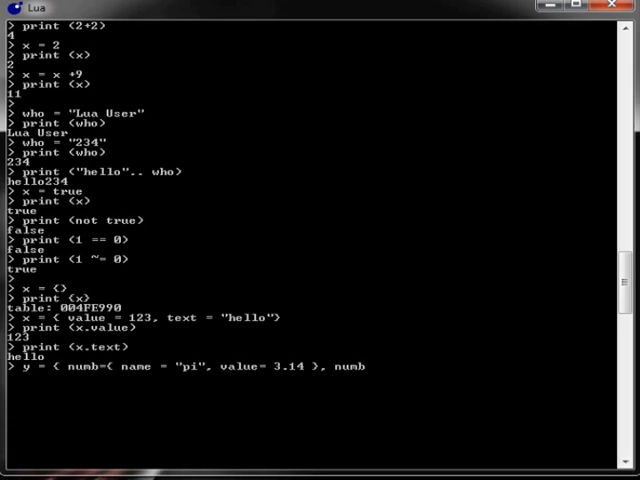
type("2")
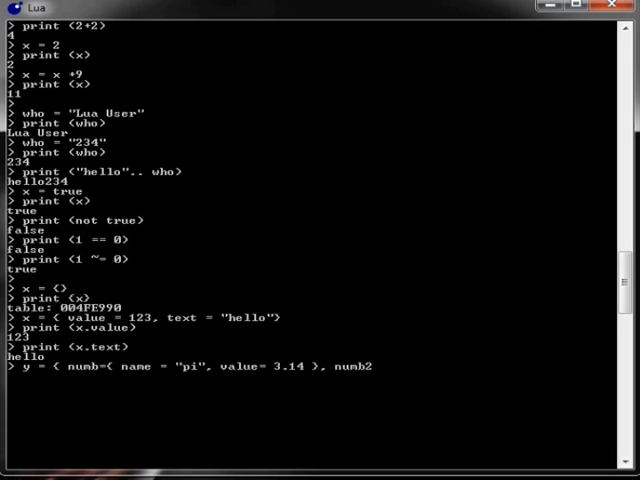
type("=")
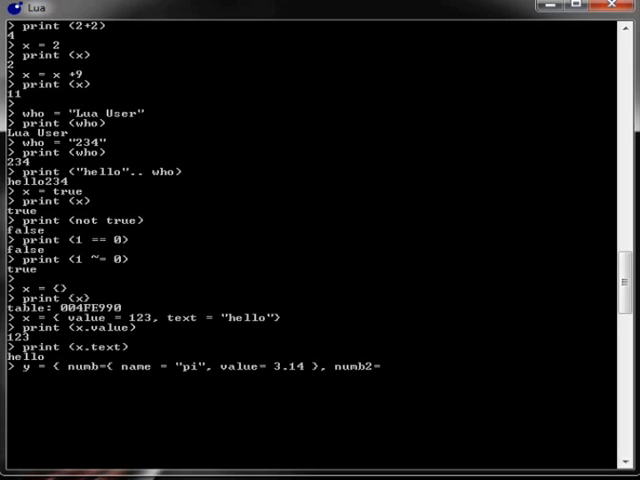
type("{ name")
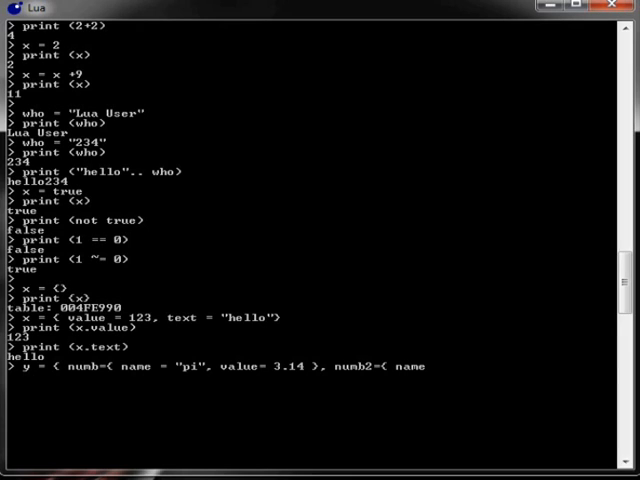
type("= \"lights")
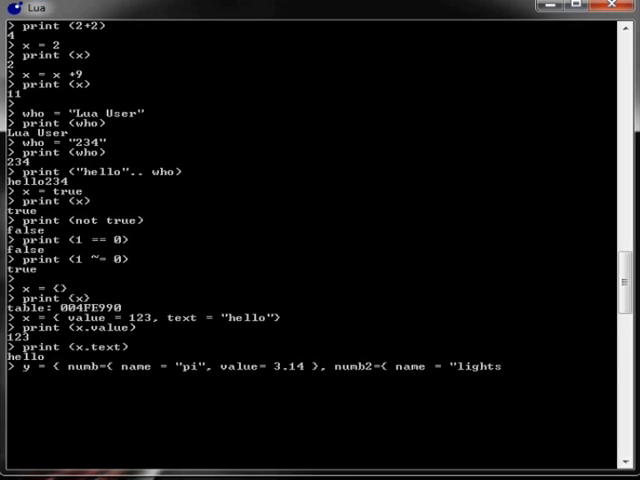
type("peed")
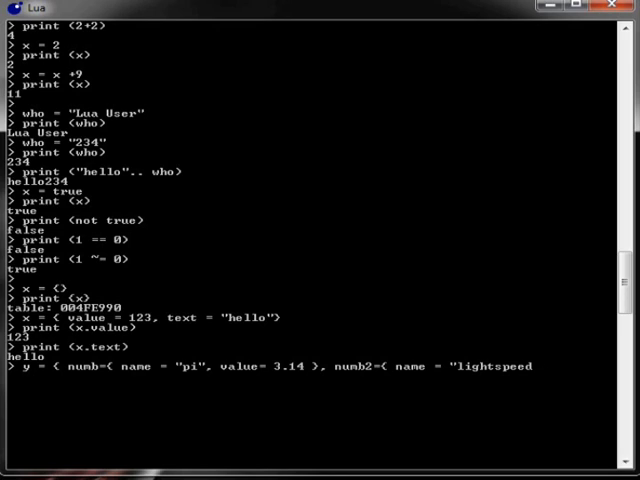
type(", value = 3e8")
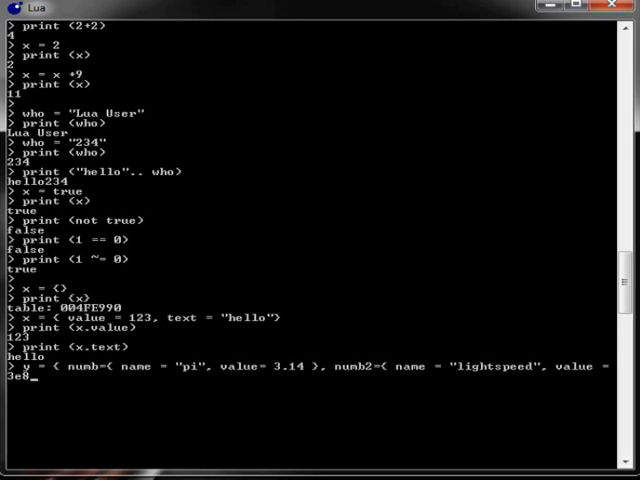
key("Return")
type("}}")
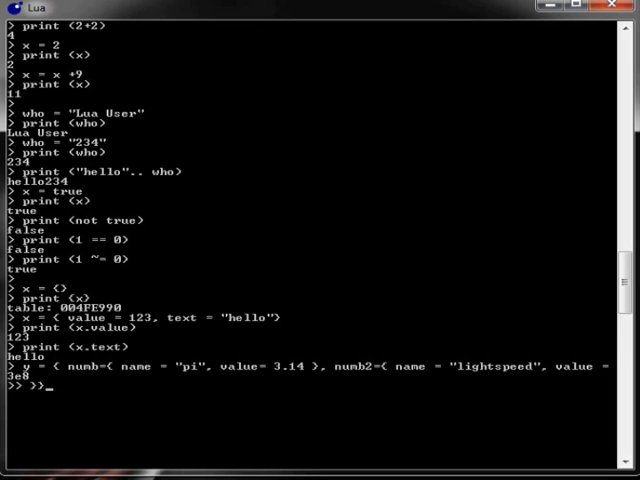
Print y.numb2.name (lightspeed) and y.numb.value (3.14).
type("p")
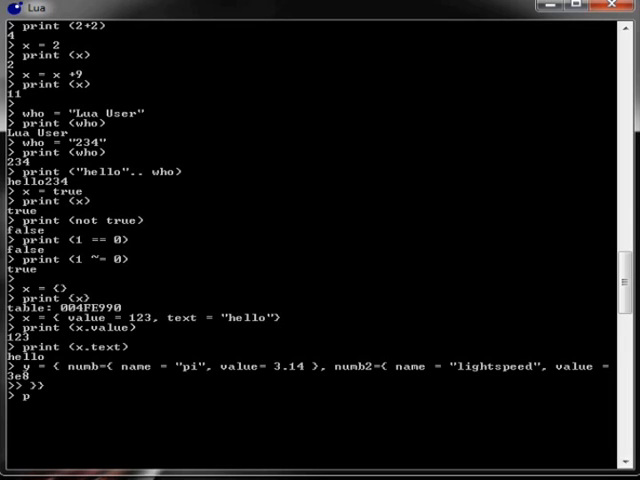
type("rint (y")
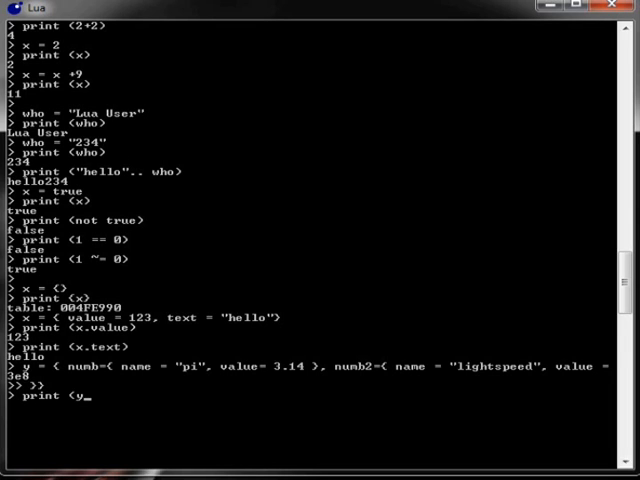
type("numb2.name")
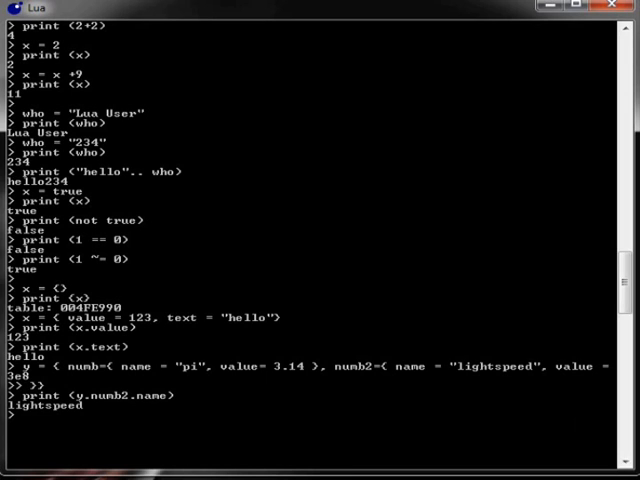
type("print (")
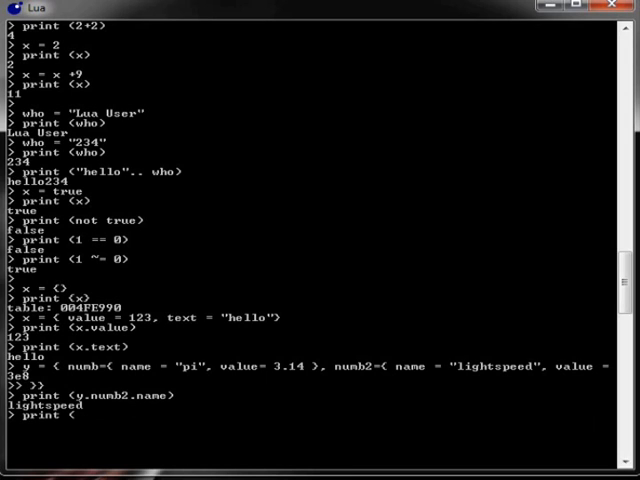
type("(y.numb")
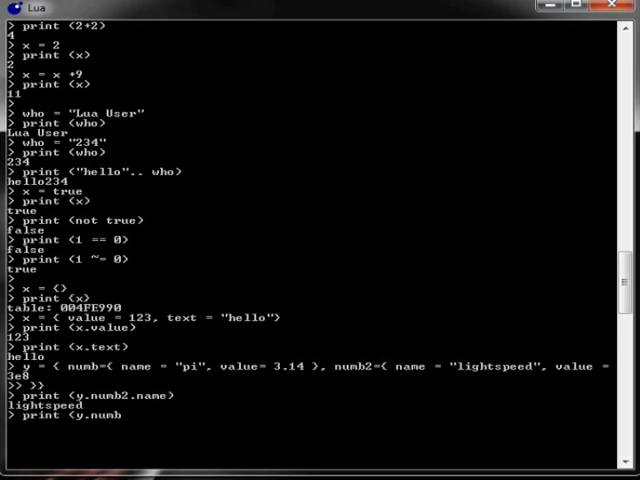
type(".")
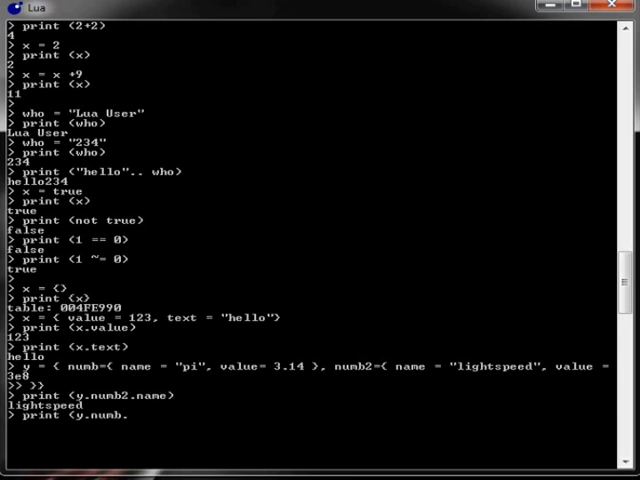
key("Return")
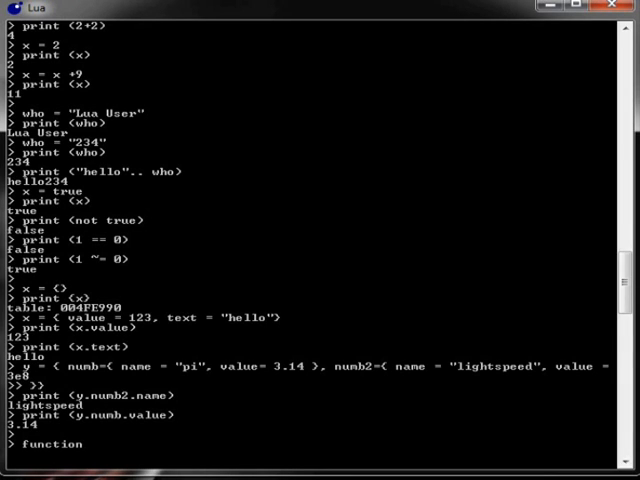
Define function foo() that prints "hello" and call foo().
type("foo()")
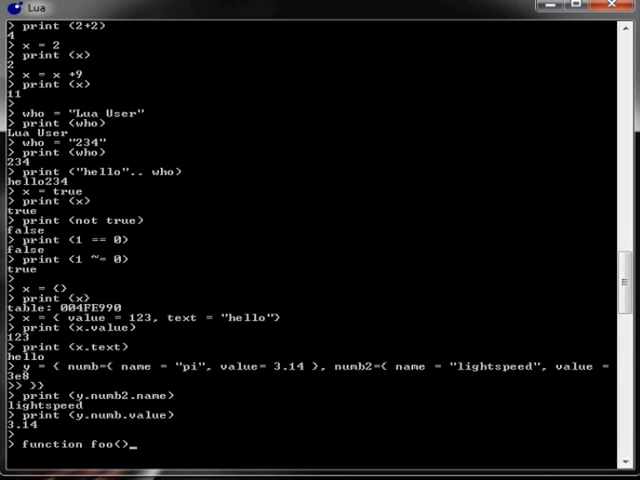
type("print")
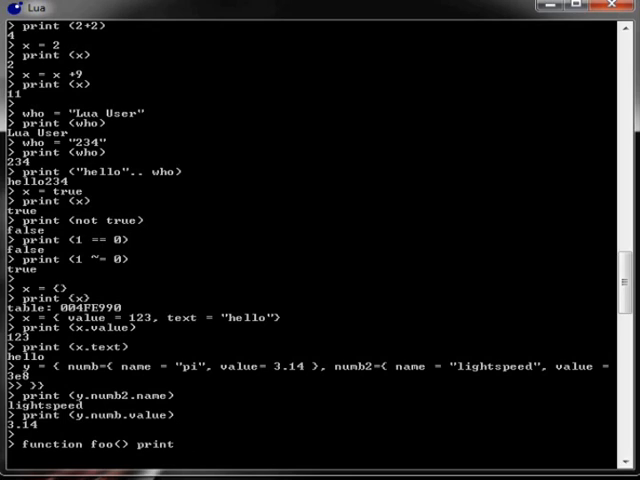
type("(\"hello\") end")
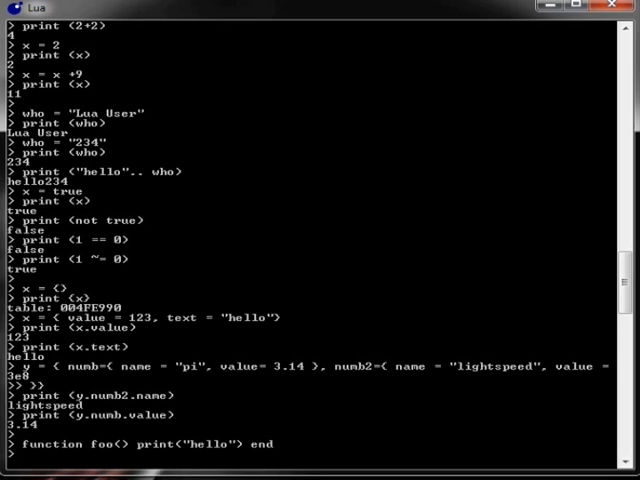
type("foo()")
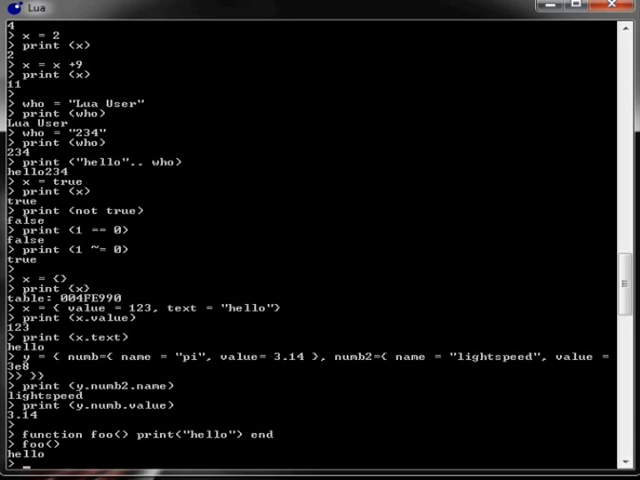
Print foo, showing function: 004FD9C8, and begin assigning an anonymous function to x.
type("pritn")
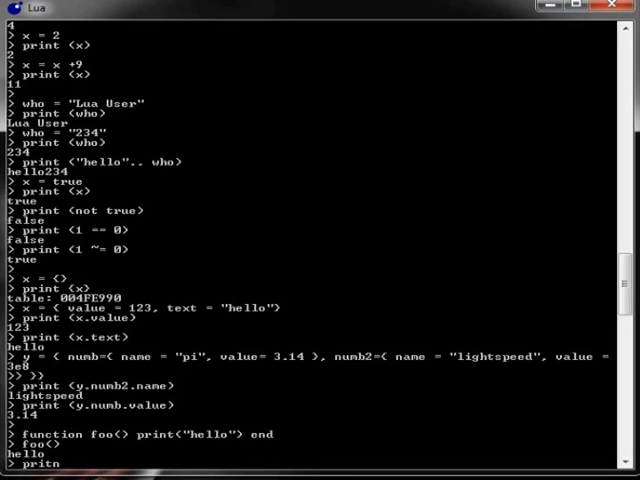
type("print (foo")
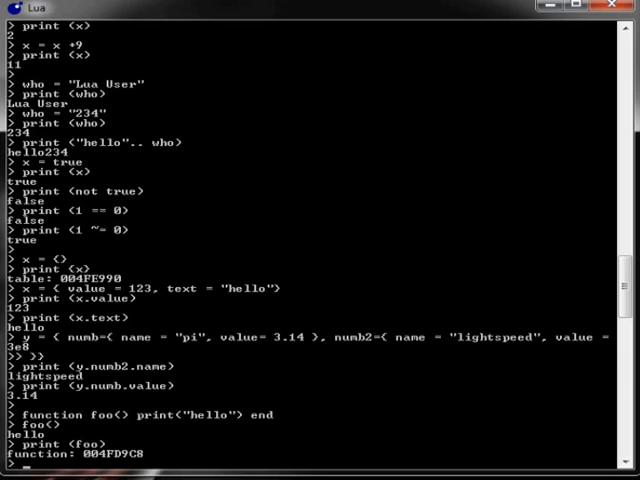
type("x =")
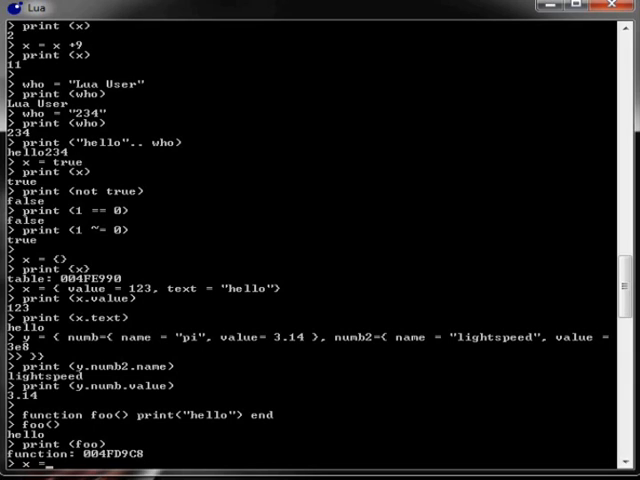
type("functio")
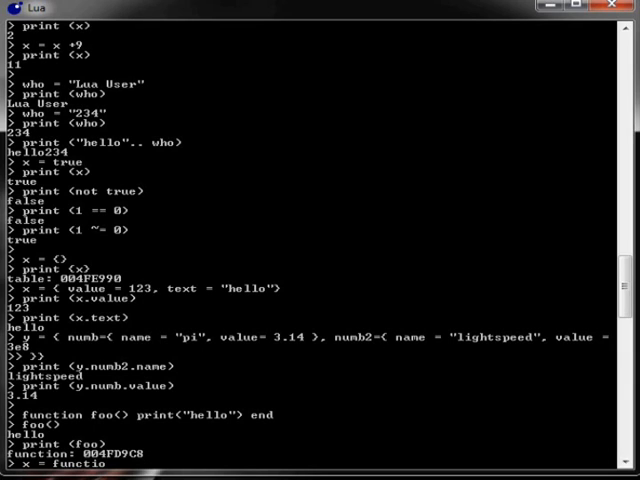
type("n() prin")
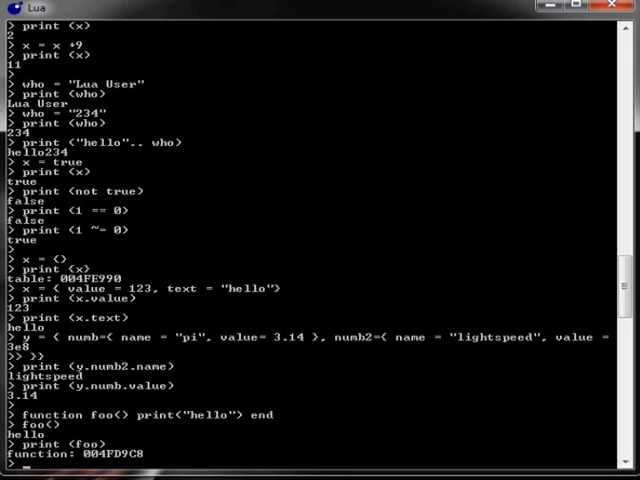
Redefine foo(n) to return n*2 and print foo(2), which outputs 4.
type("f")
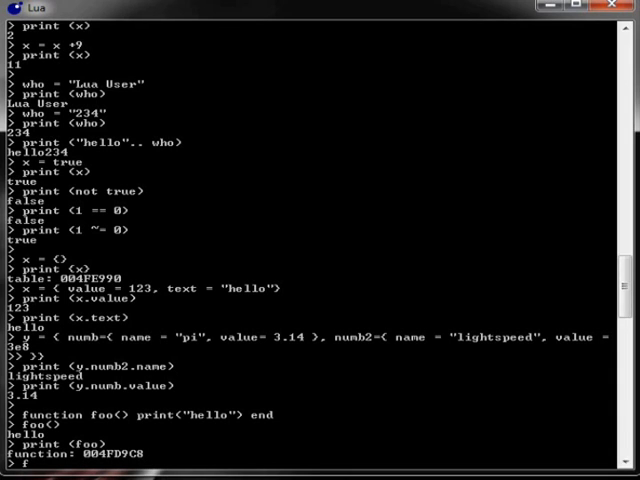
type("unction foo(")
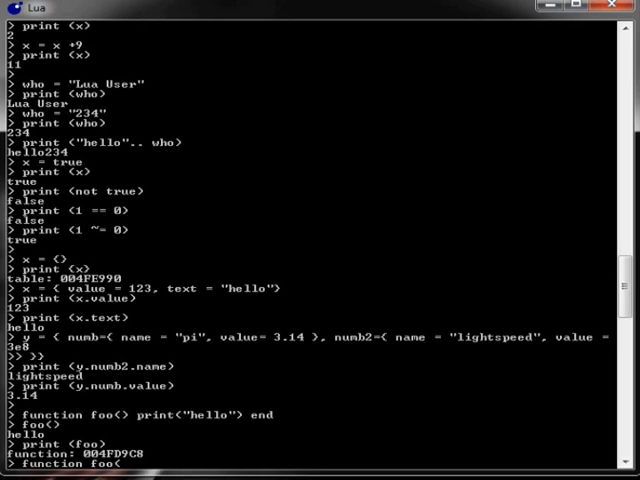
type("n")
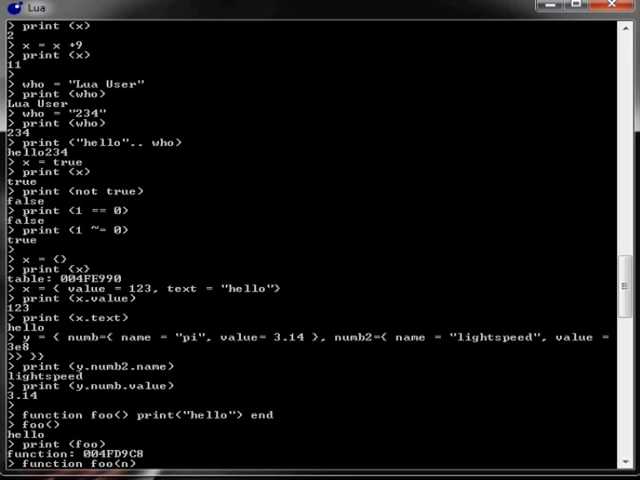
type("return")
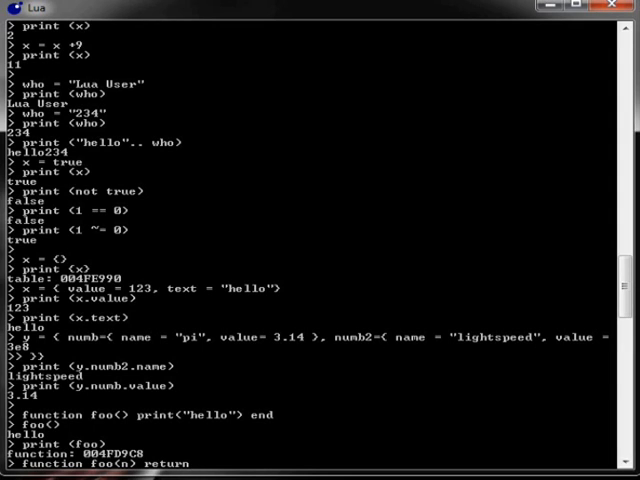
type("n")
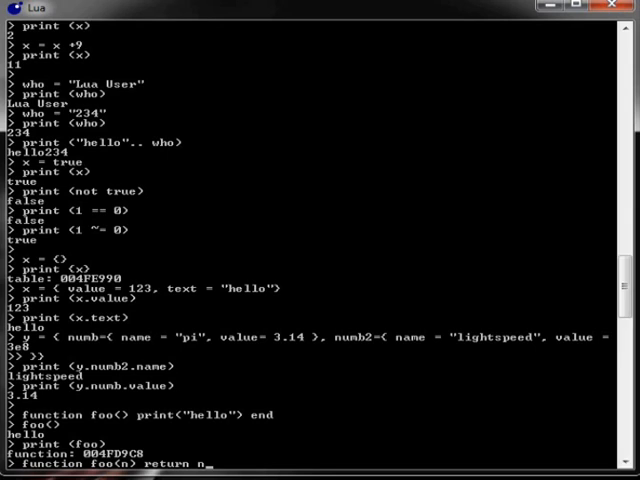
type("*2 end")
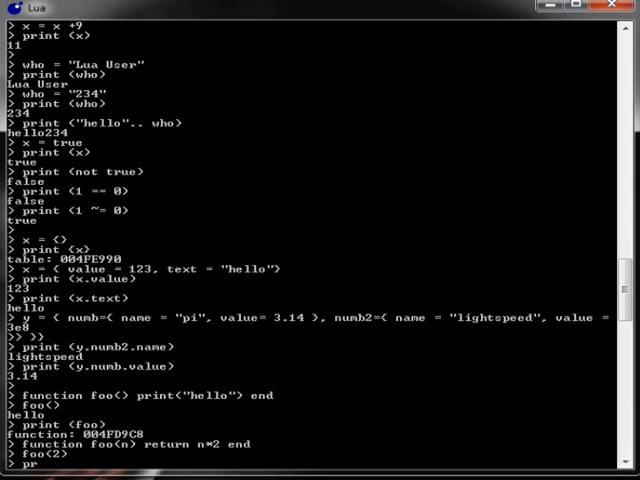
type("print (foo(2")
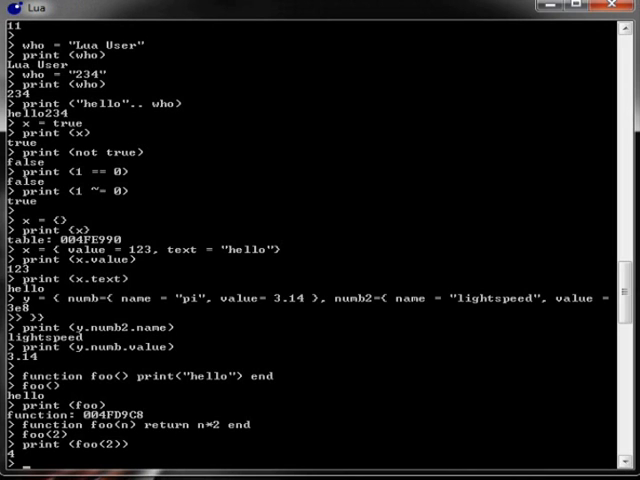
scroll("down", 3)
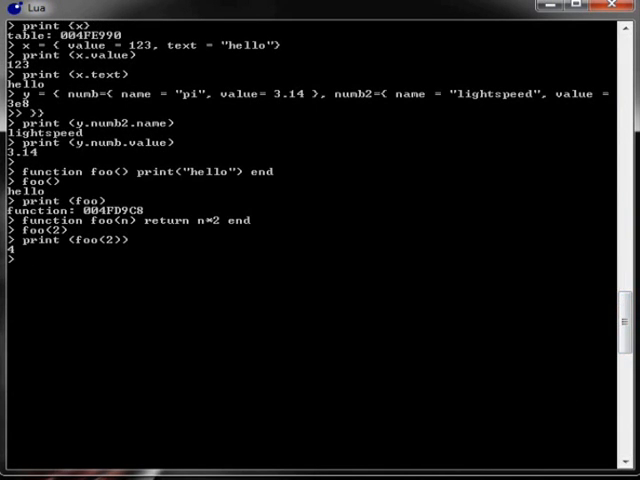
Assign x = 3 and print it, then assign x = nil and print x and x == nil.
type("x = 3")
type("print")
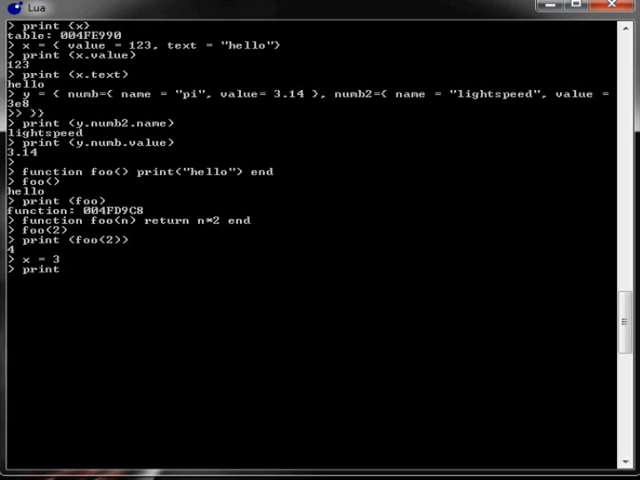
key("Return")
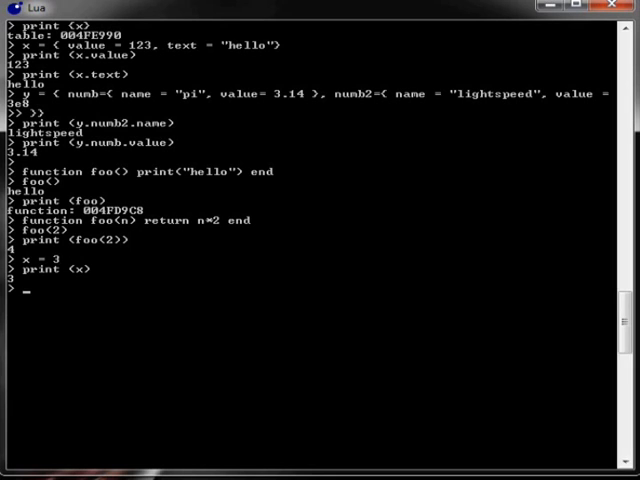
type("x=")
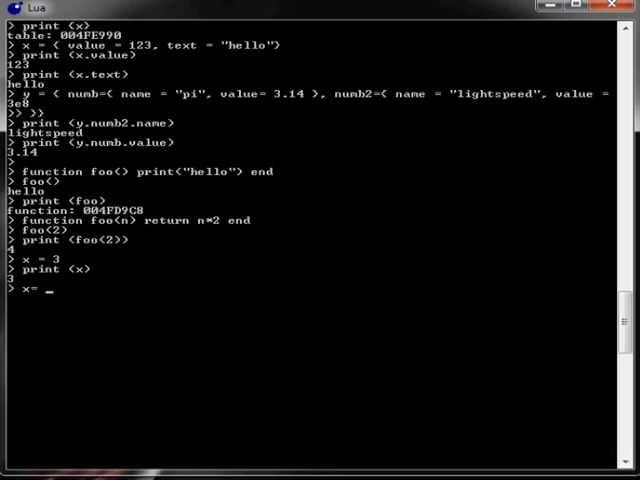
type("nil")
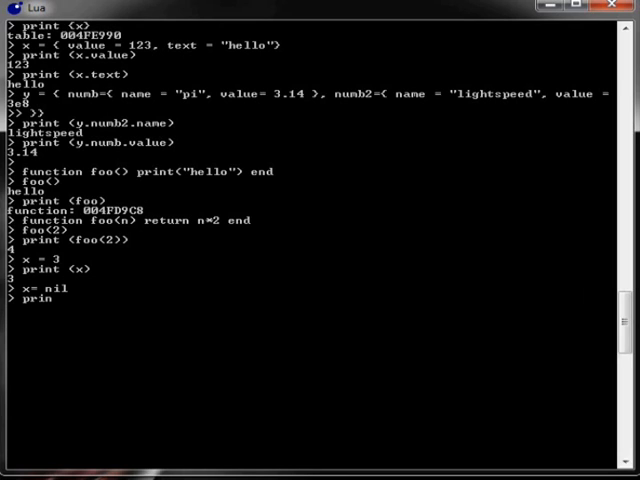
type("t")
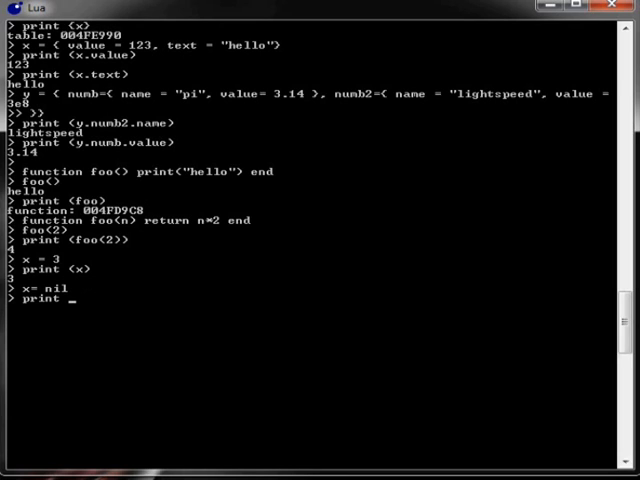
key("Return")
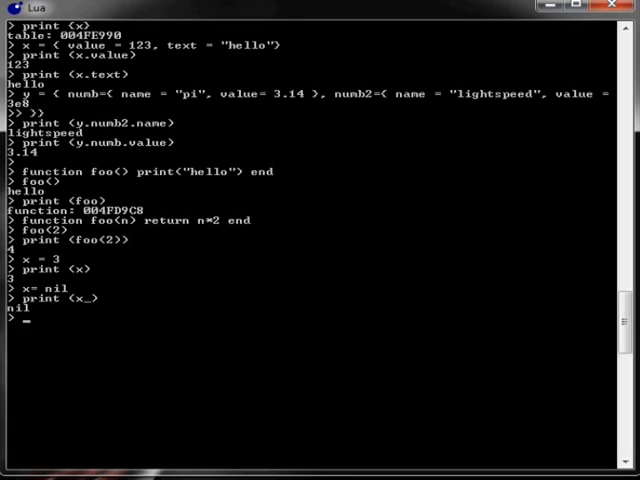
type("print (x == nil")
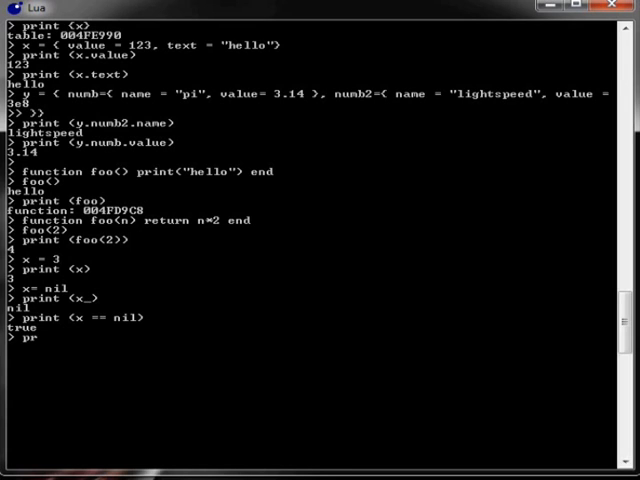
type("int")
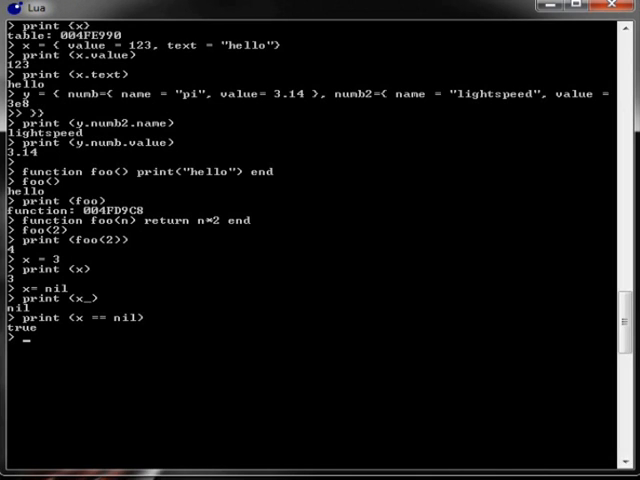
type("int")
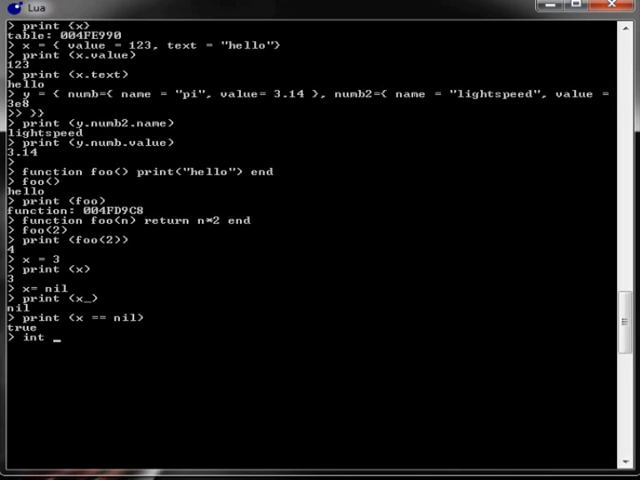
type("x = 3")
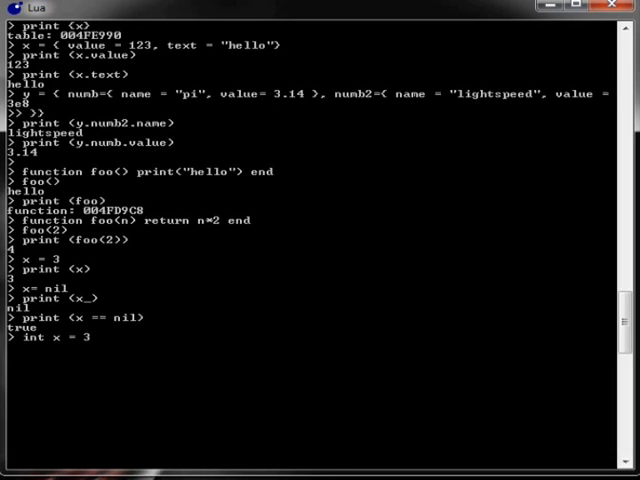
key("Backspace")
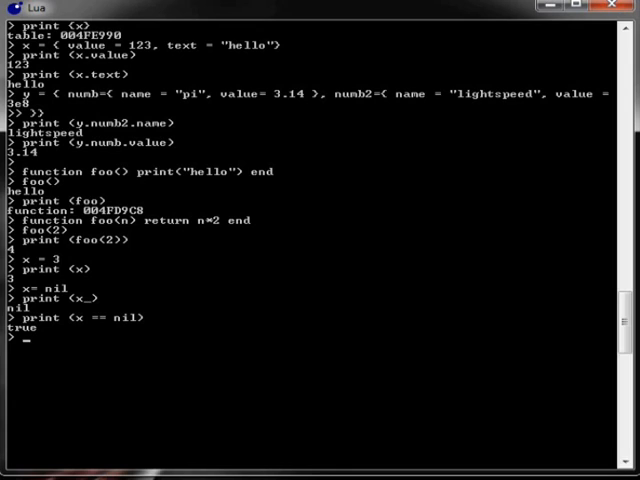
Set x = 123 and print its type, showing number.
type("x =")
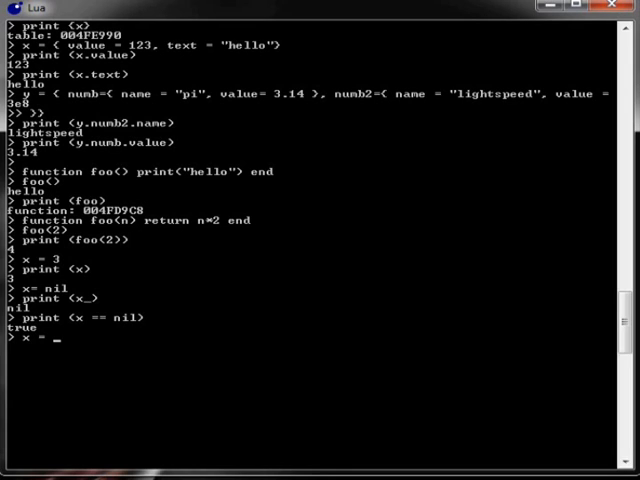
type("123")
type("print (tp")
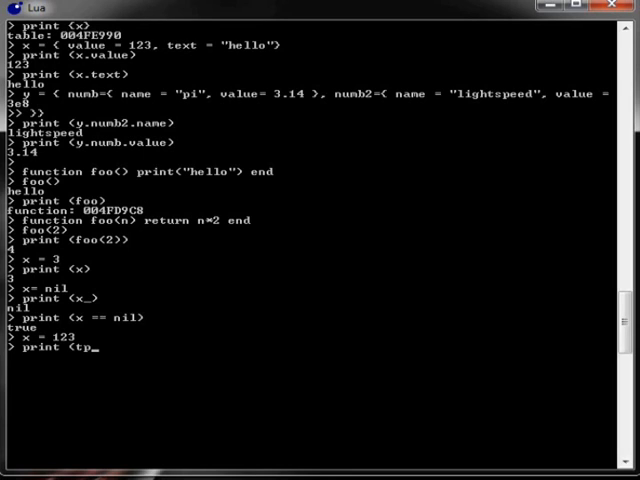
type("ype")
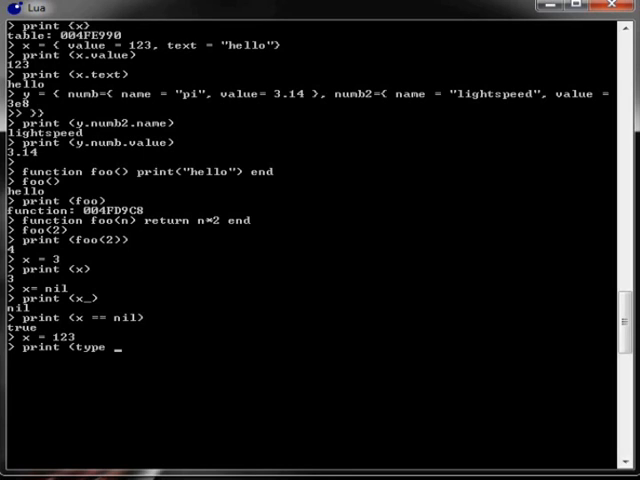
key("Return")
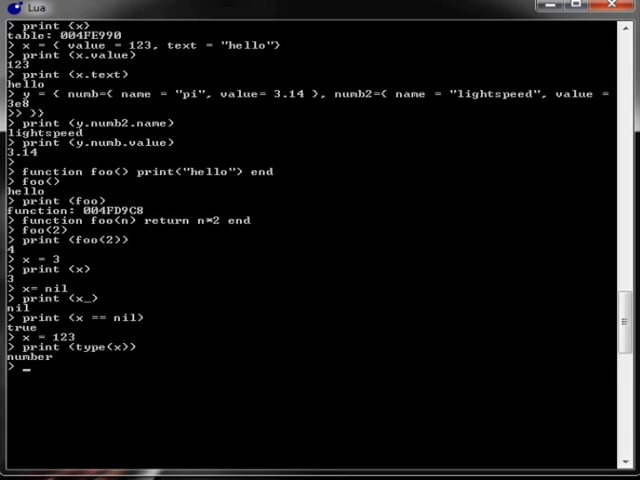
Set x = "123" and print its type, showing string.
type("x =")
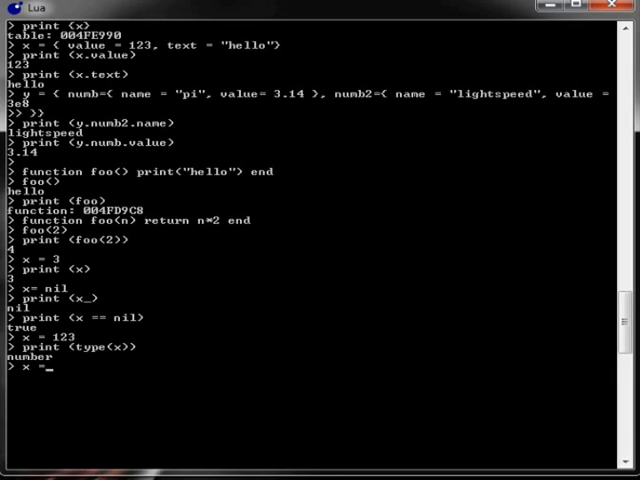
type("123\"")
type("print (t")
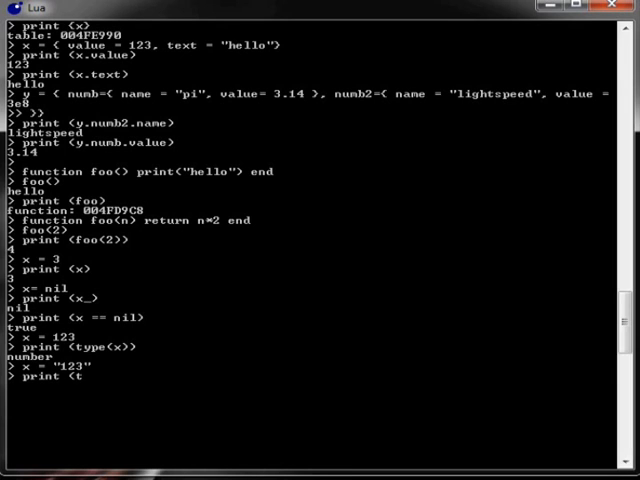
type("ype(x")
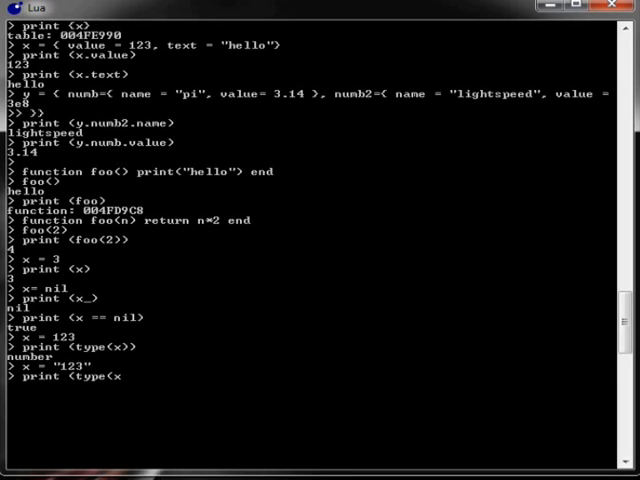
key("Return")
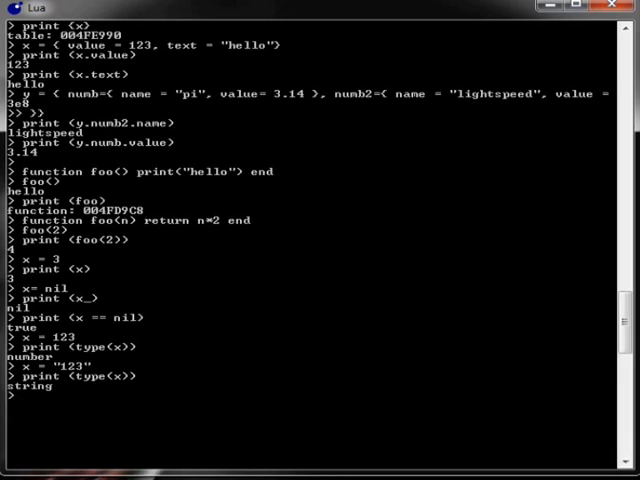
Print x together with type(x), giving 123 string.
type("pr")
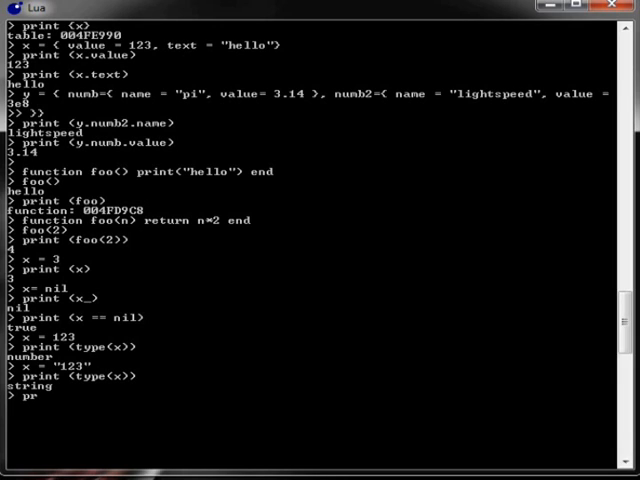
type("int (x,")
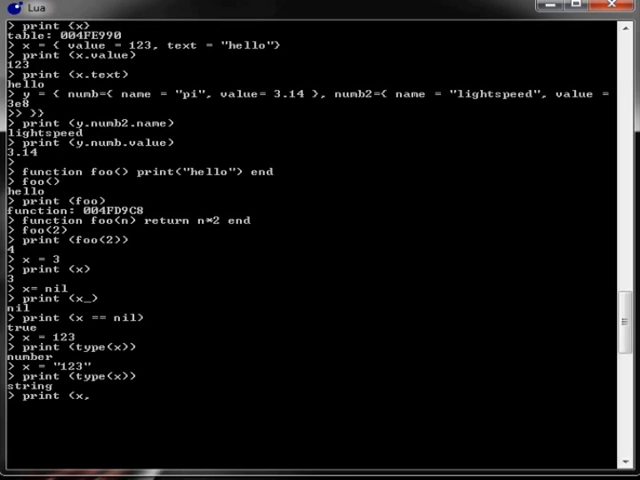
type("typeO")
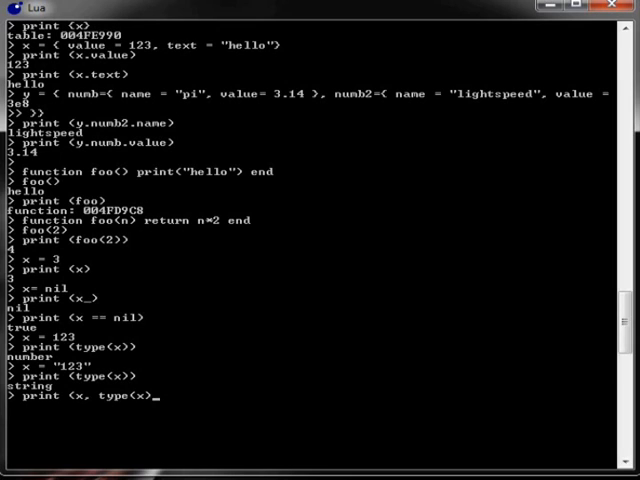
key("Return")
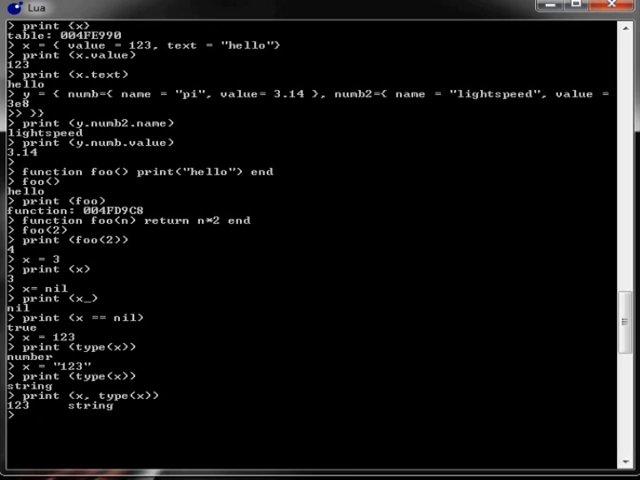